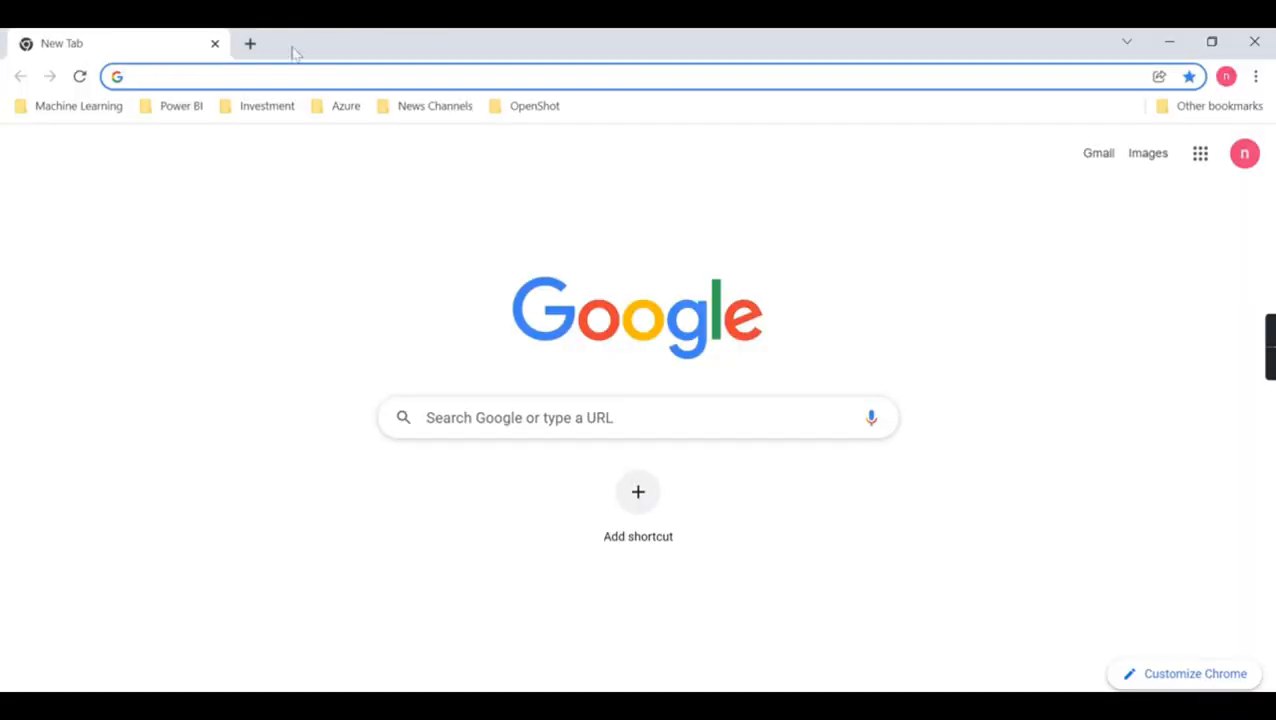
Search Google for 'power bi report builder' and open Microsoft's official download result.
text(power bi architecture)
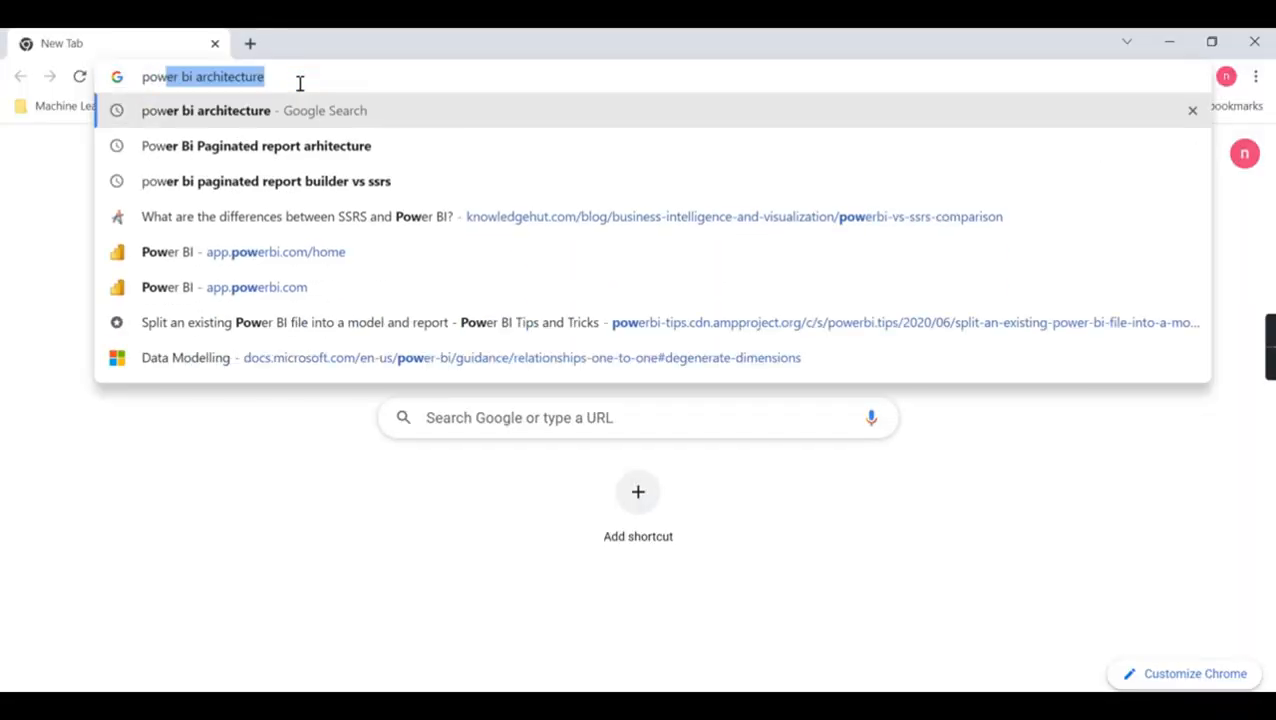
text(power bi report buider download)
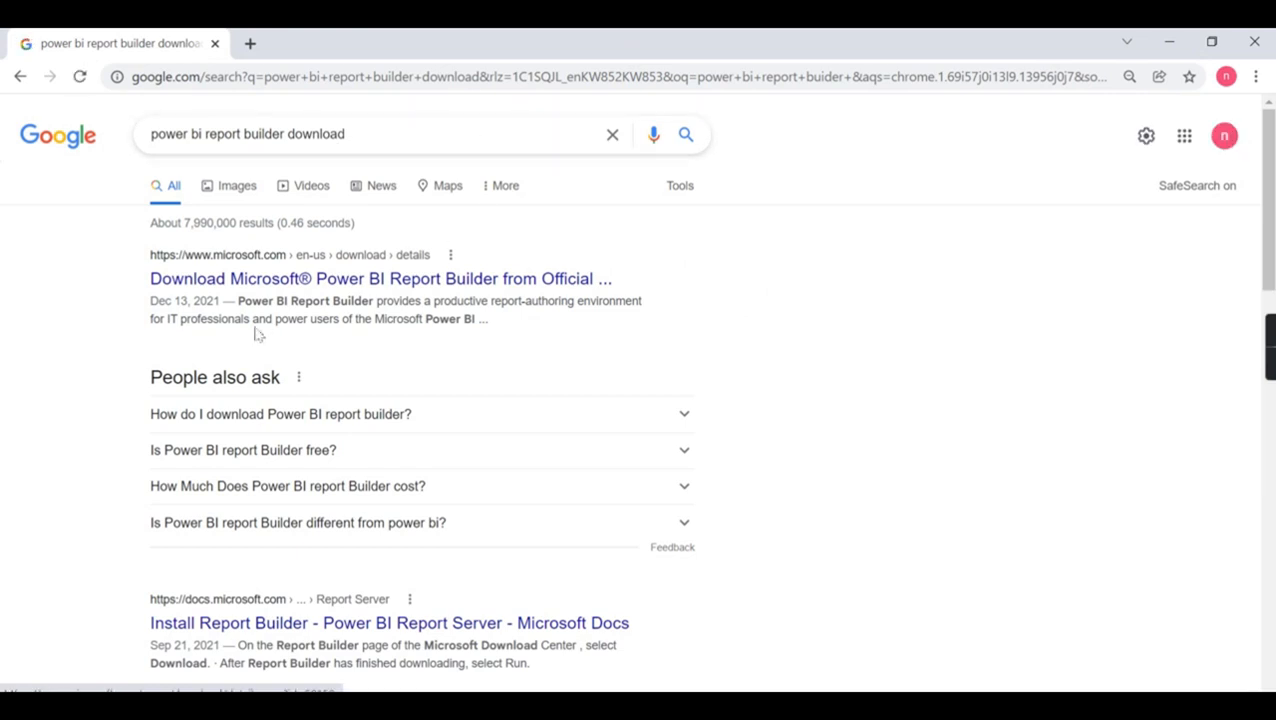
click(380, 278)
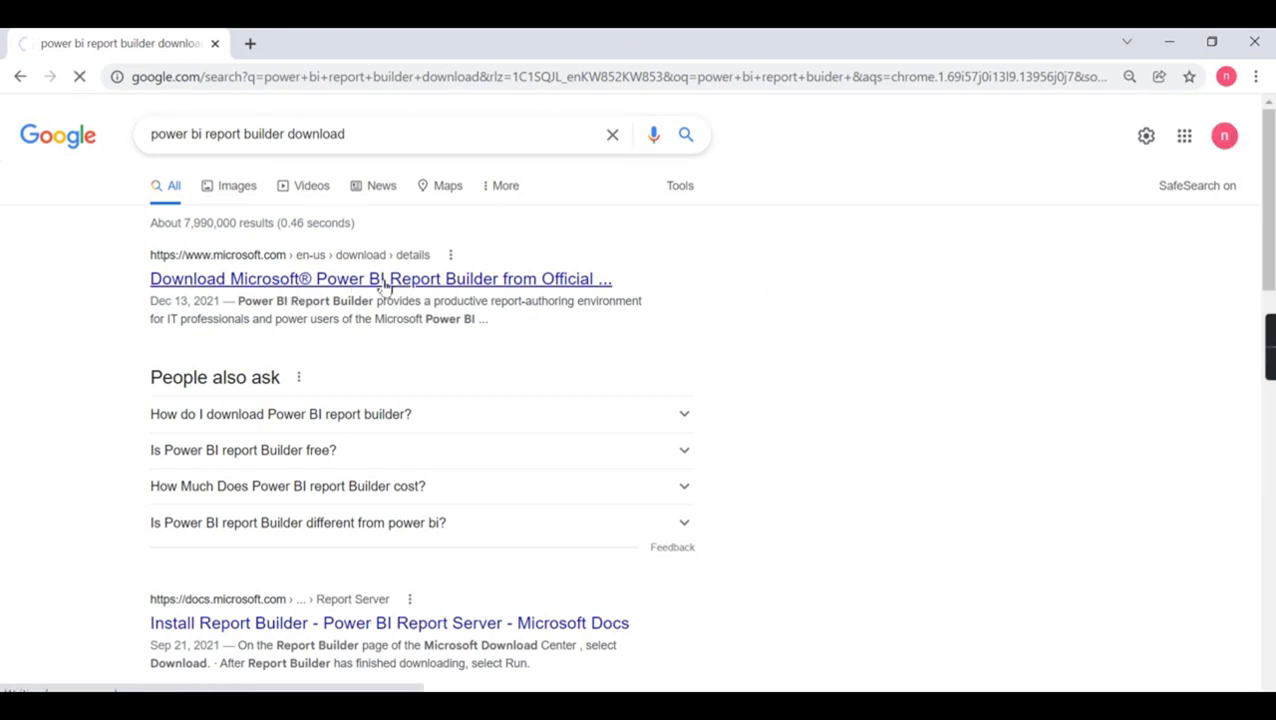
click(380, 278)
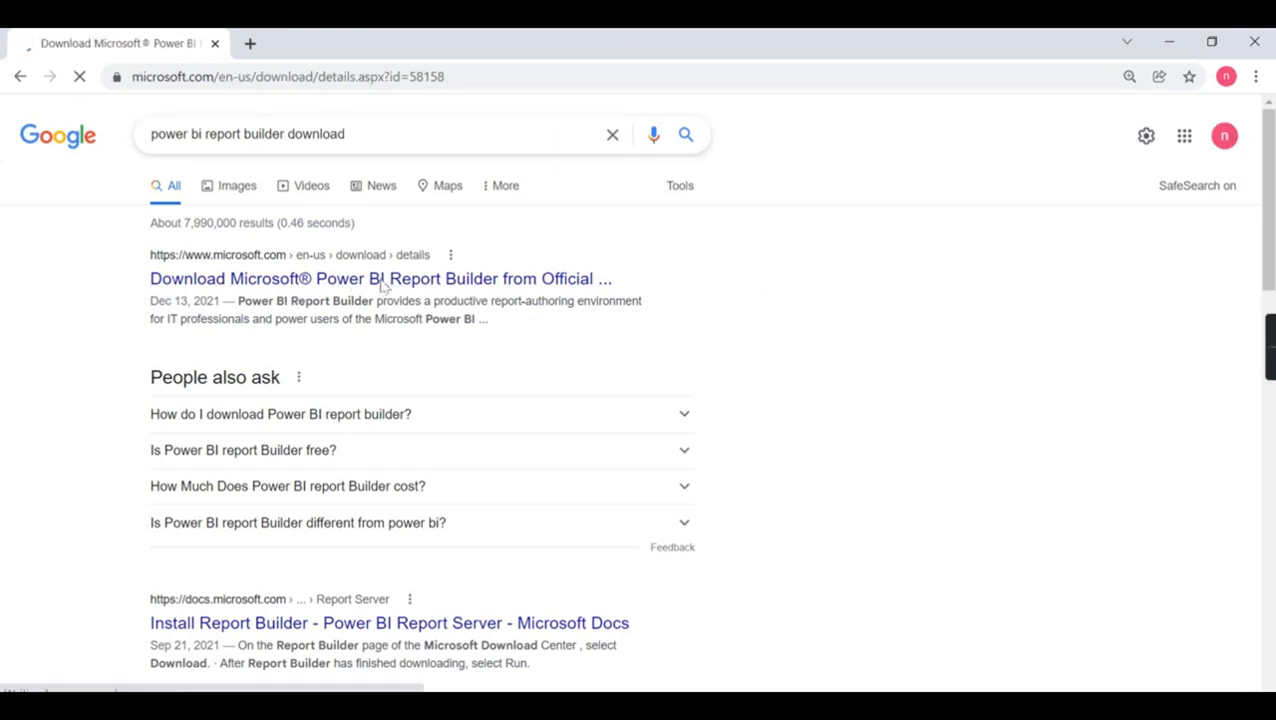
Start the Power BI Report Builder download with English selected, reaching the thank-you page.
click(380, 278)
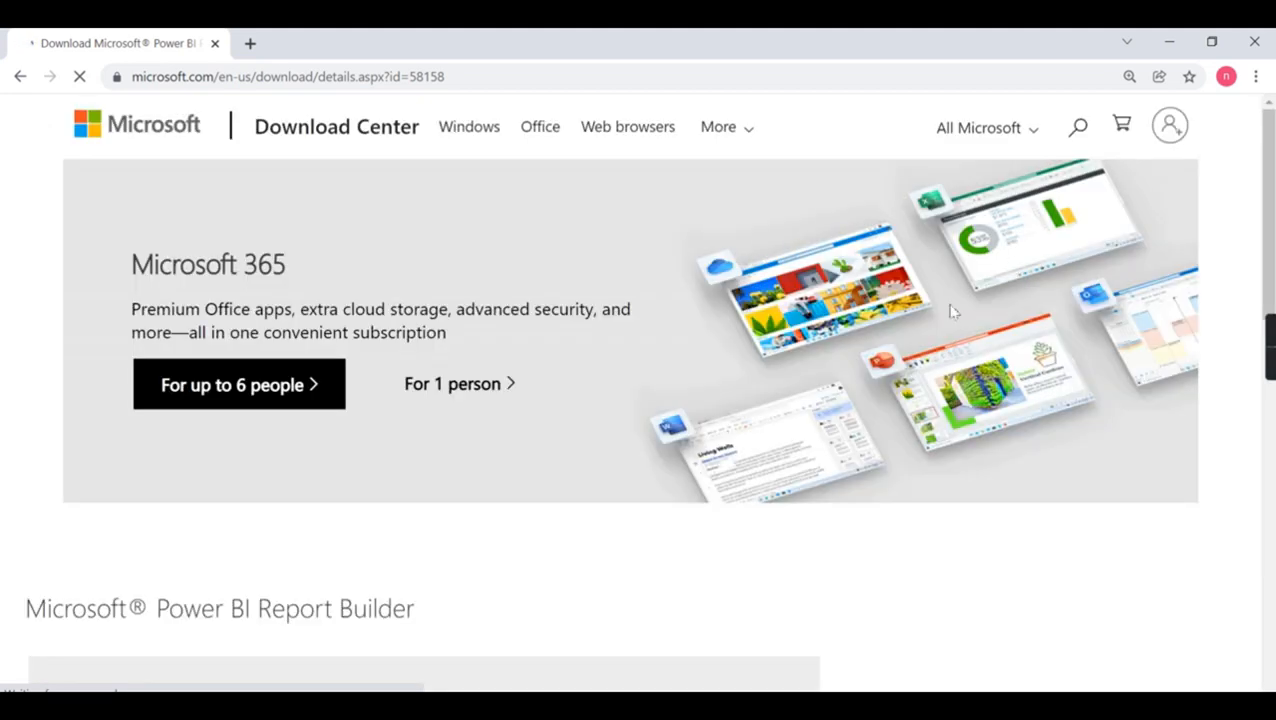
scroll(down, 3)
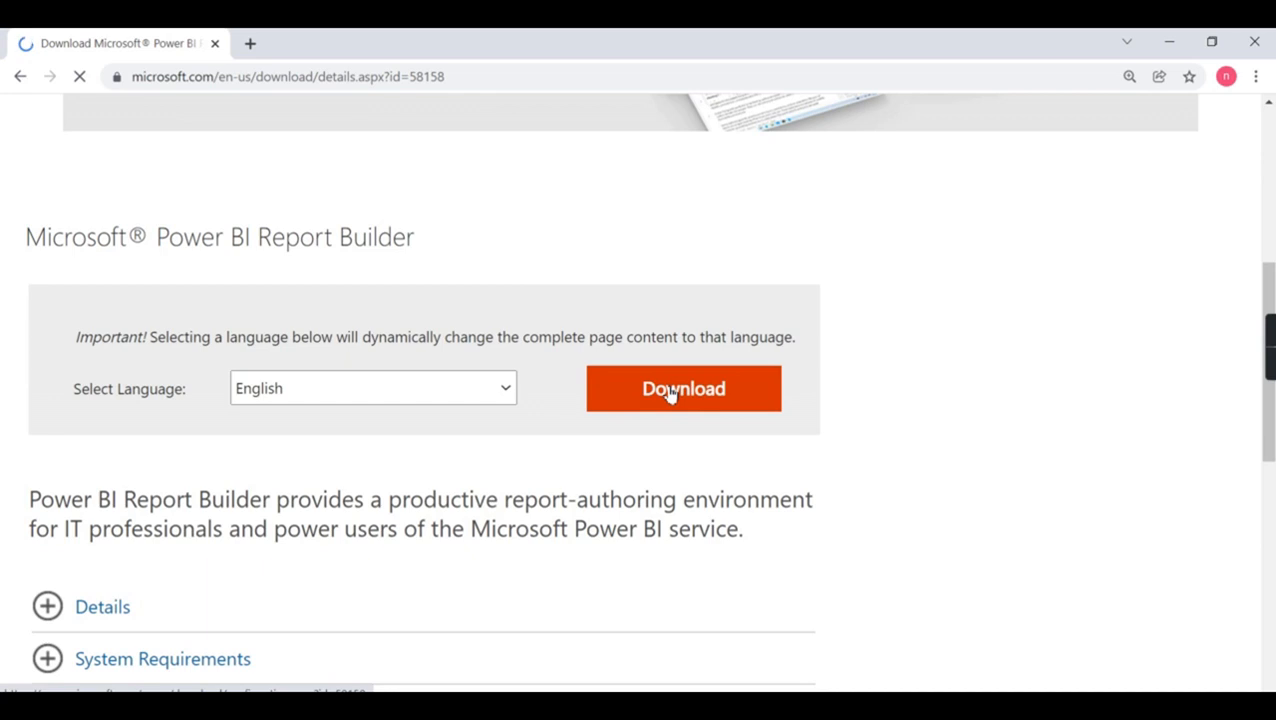
click(684, 388)
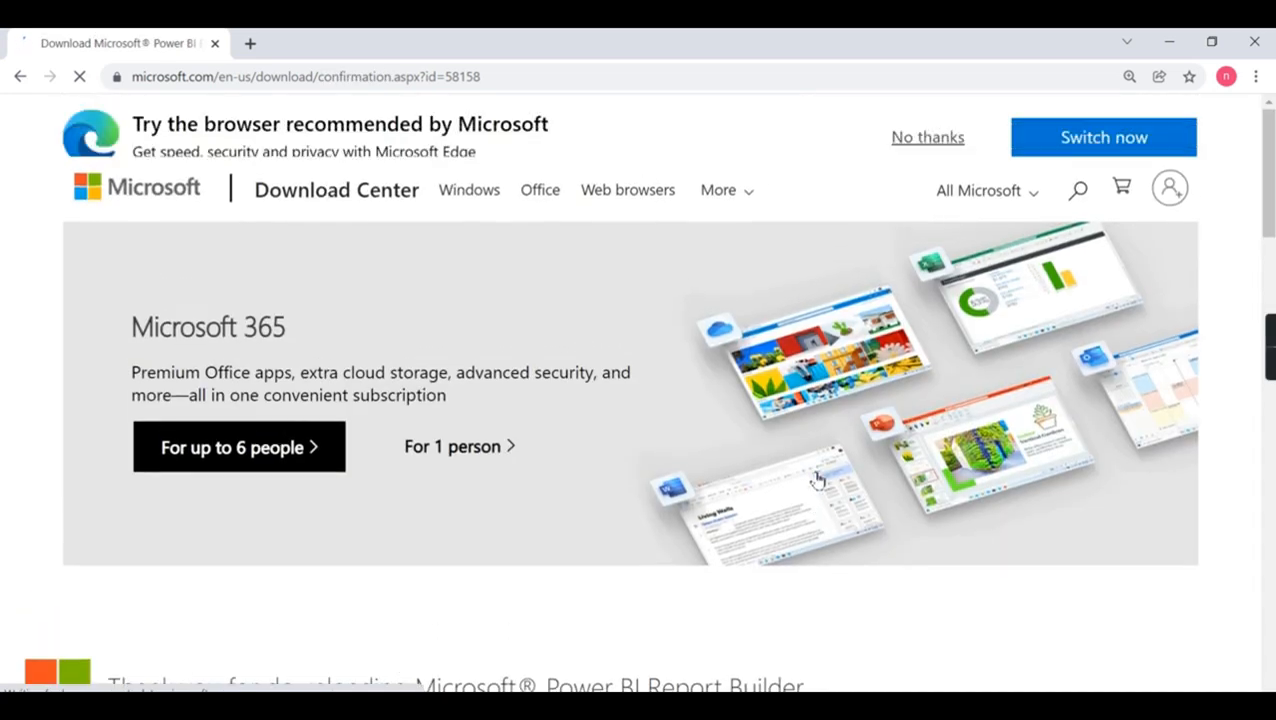
scroll(down, 3)
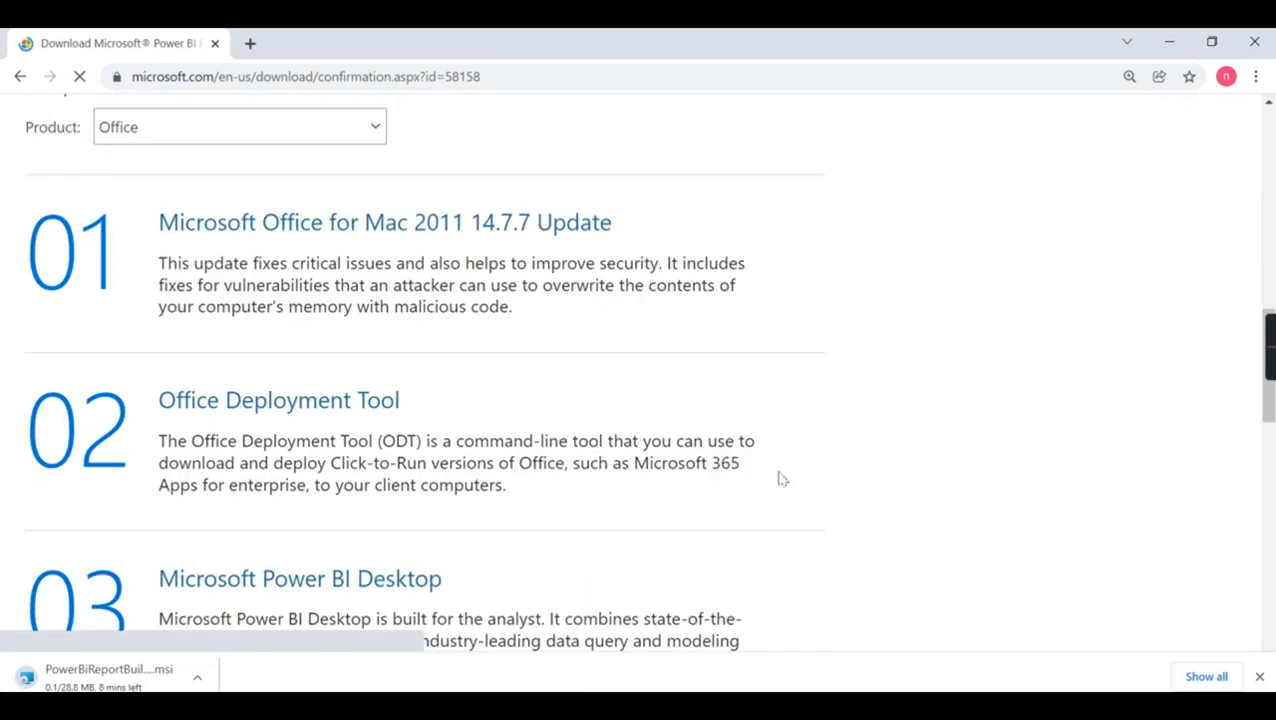
scroll(up, 3)
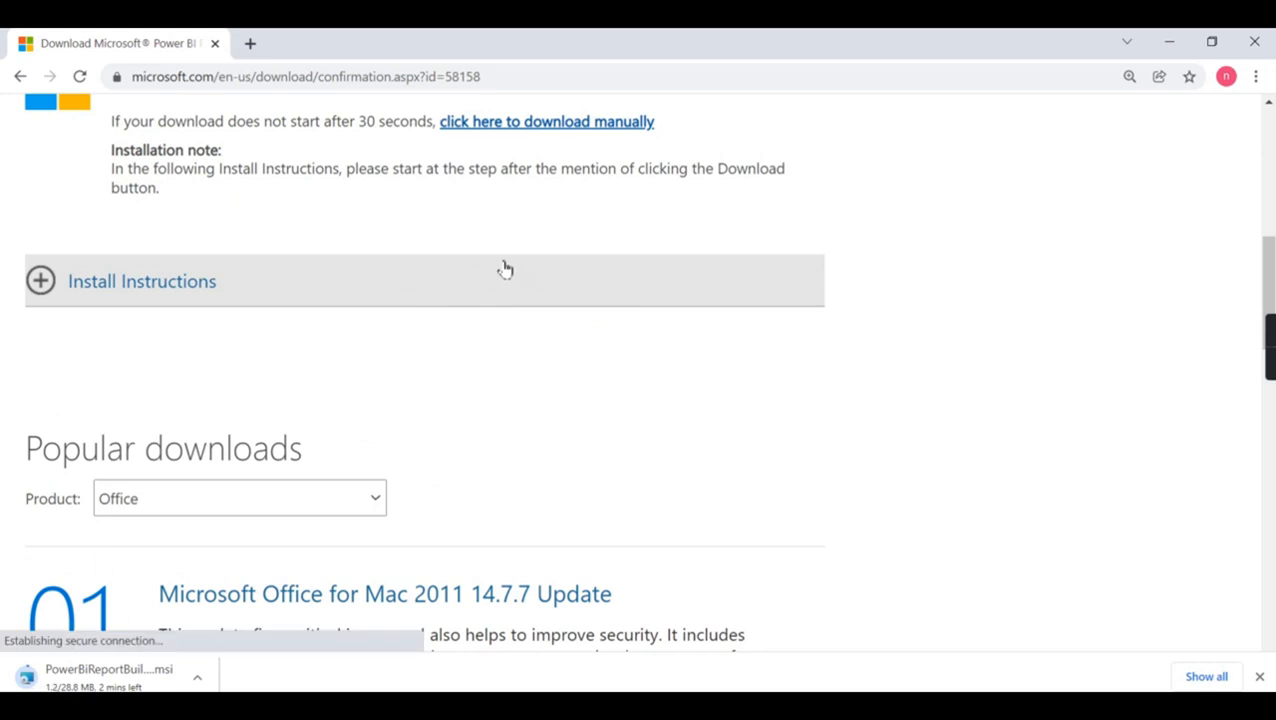
mouse_move(564, 230)
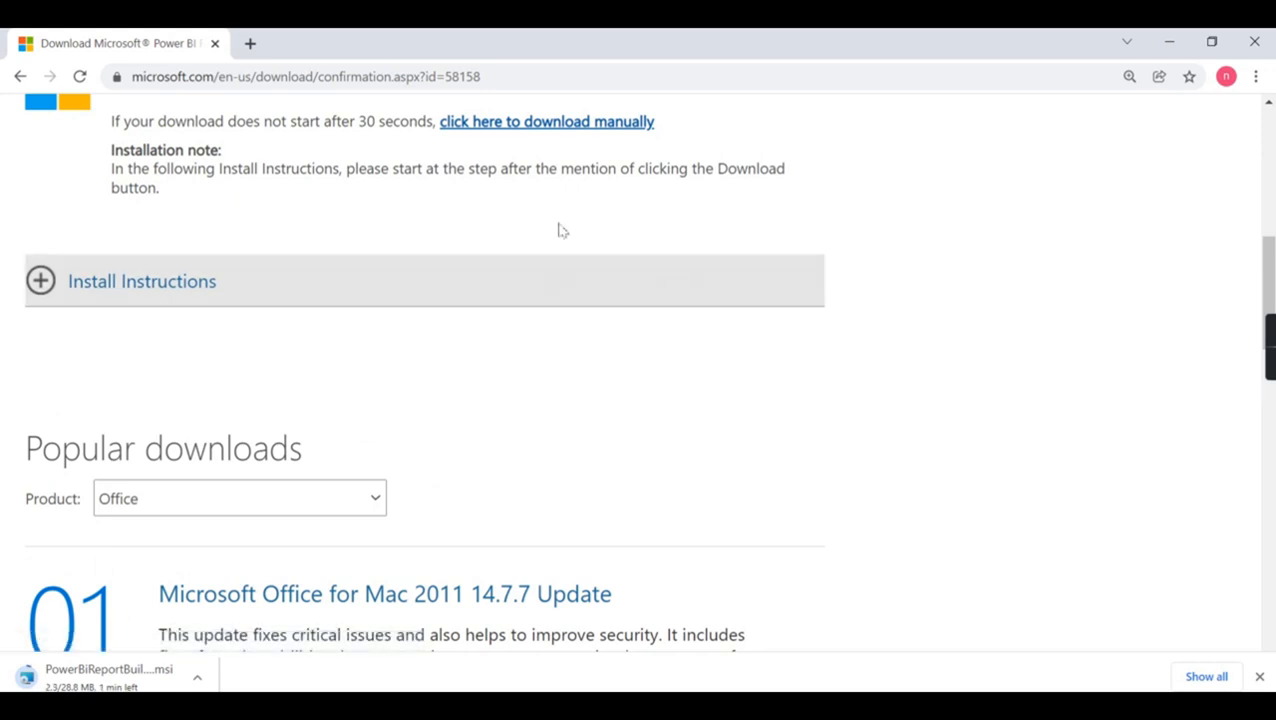
scroll(up, 3)
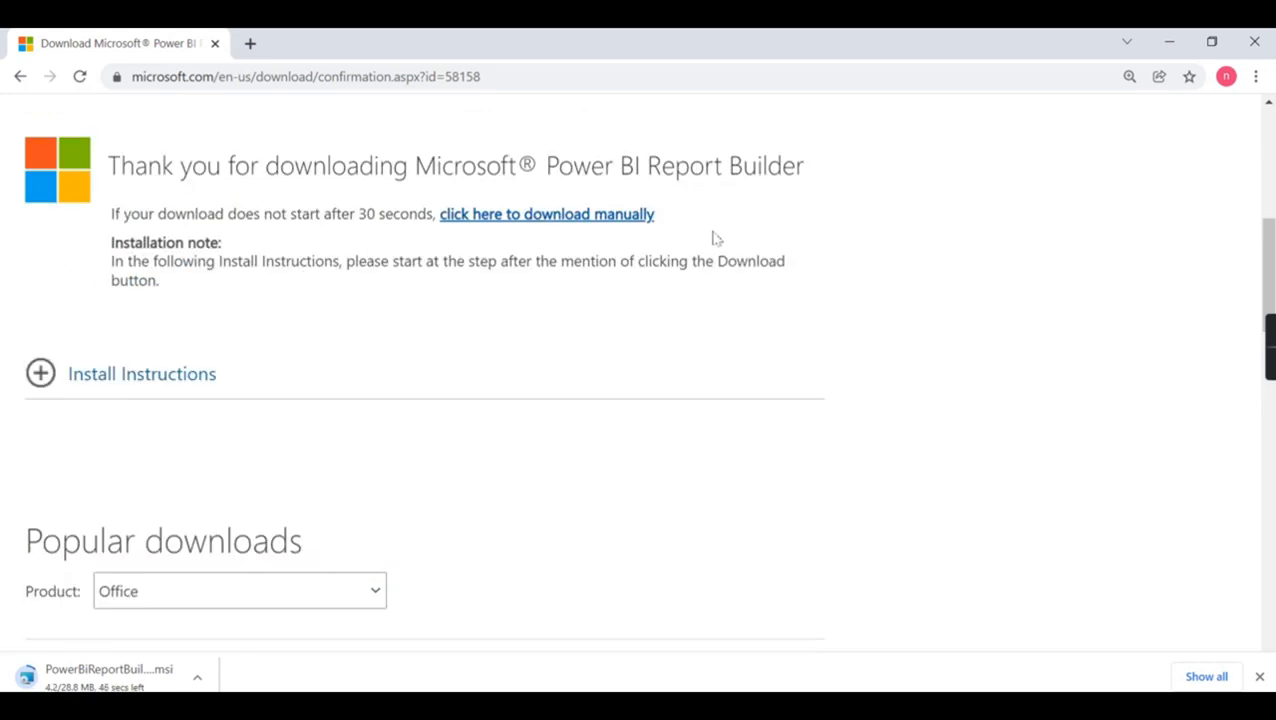
mouse_move(458, 256)
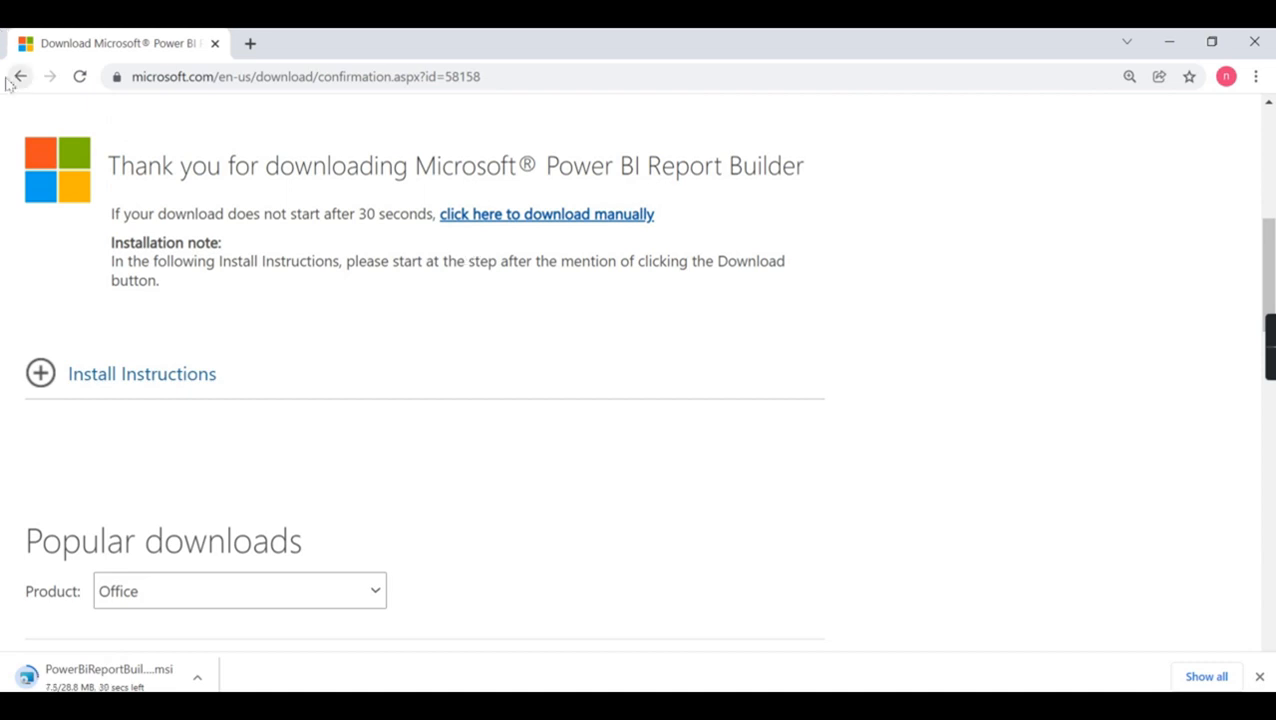
Return to the Report Builder details page and review its system requirements.
click(20, 76)
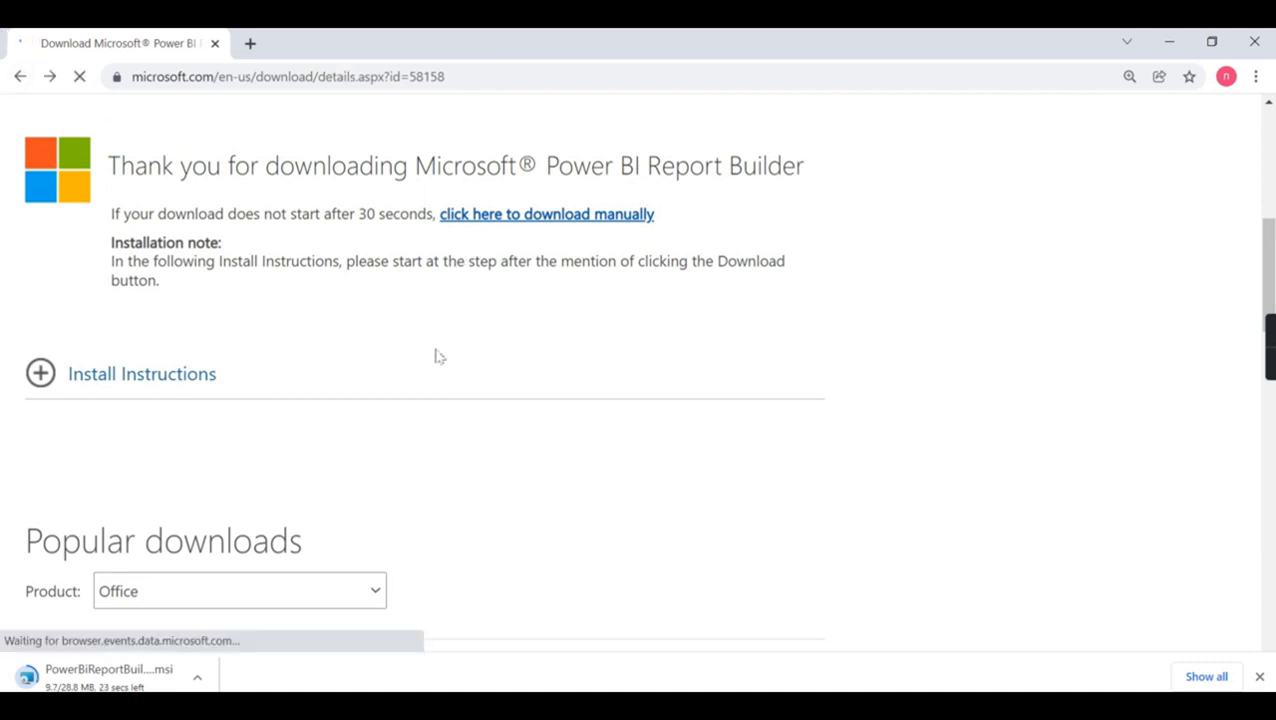
scroll(up, 3)
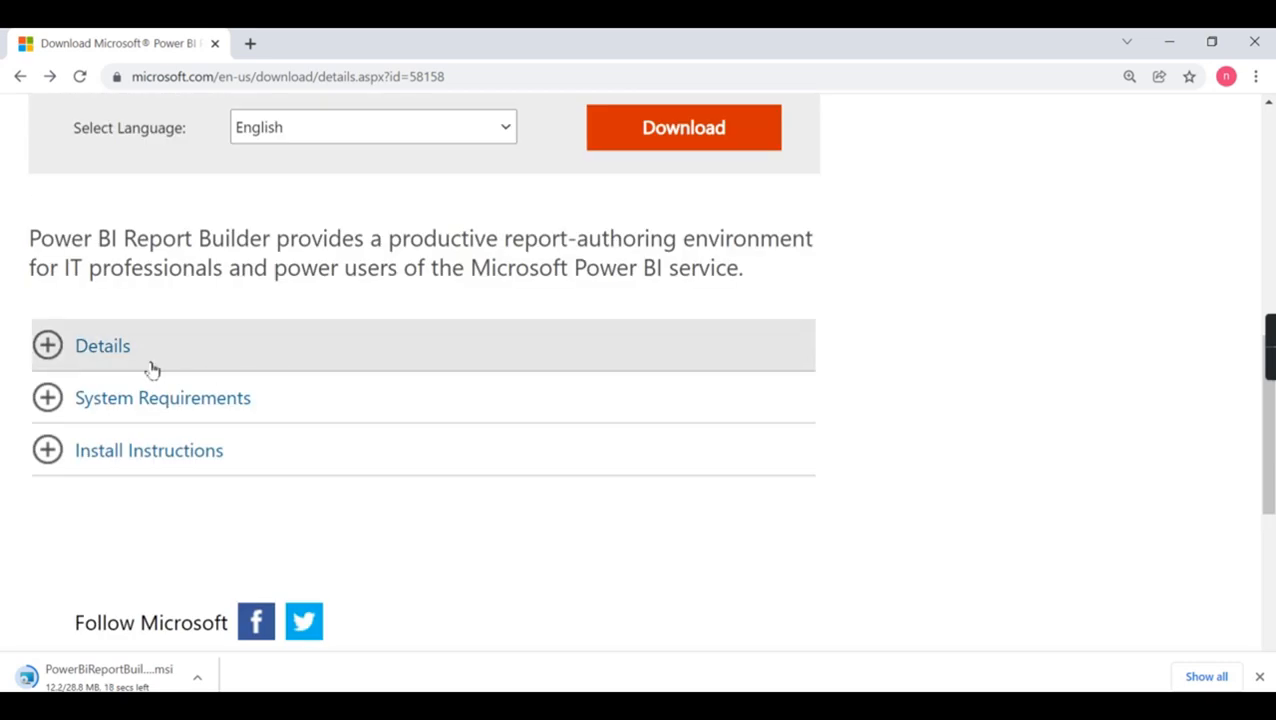
click(162, 396)
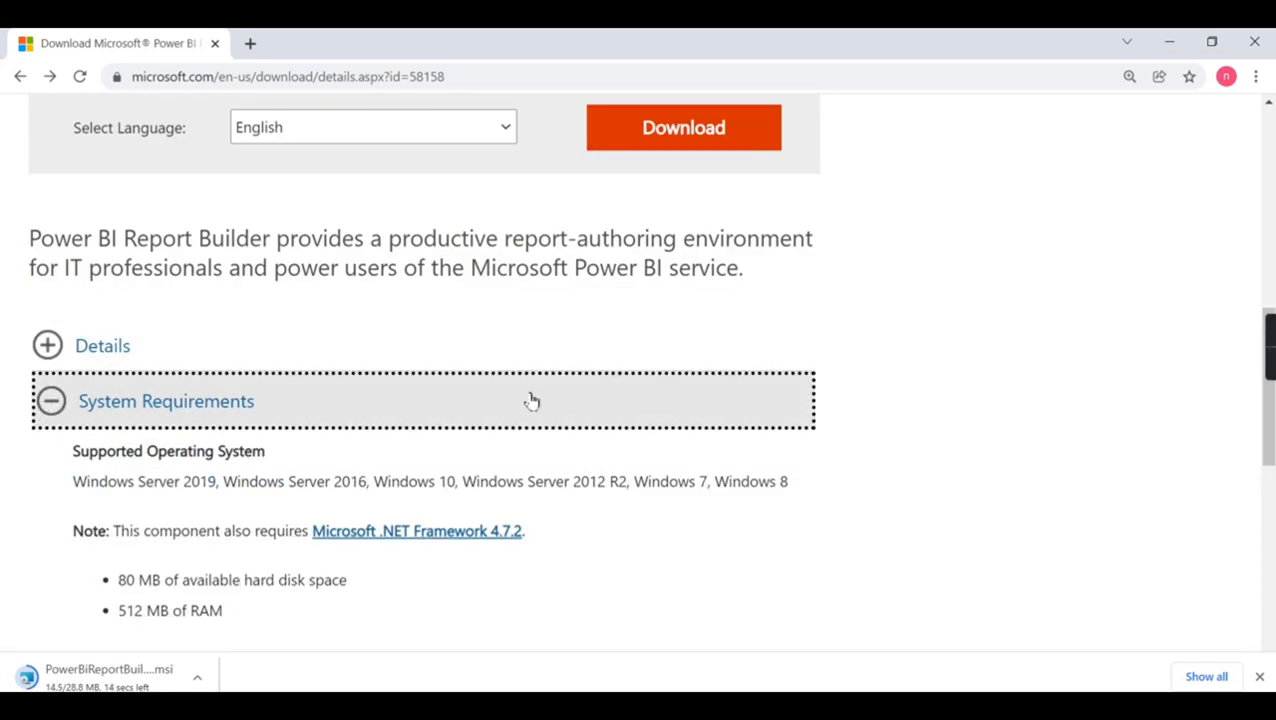
scroll(down, 3)
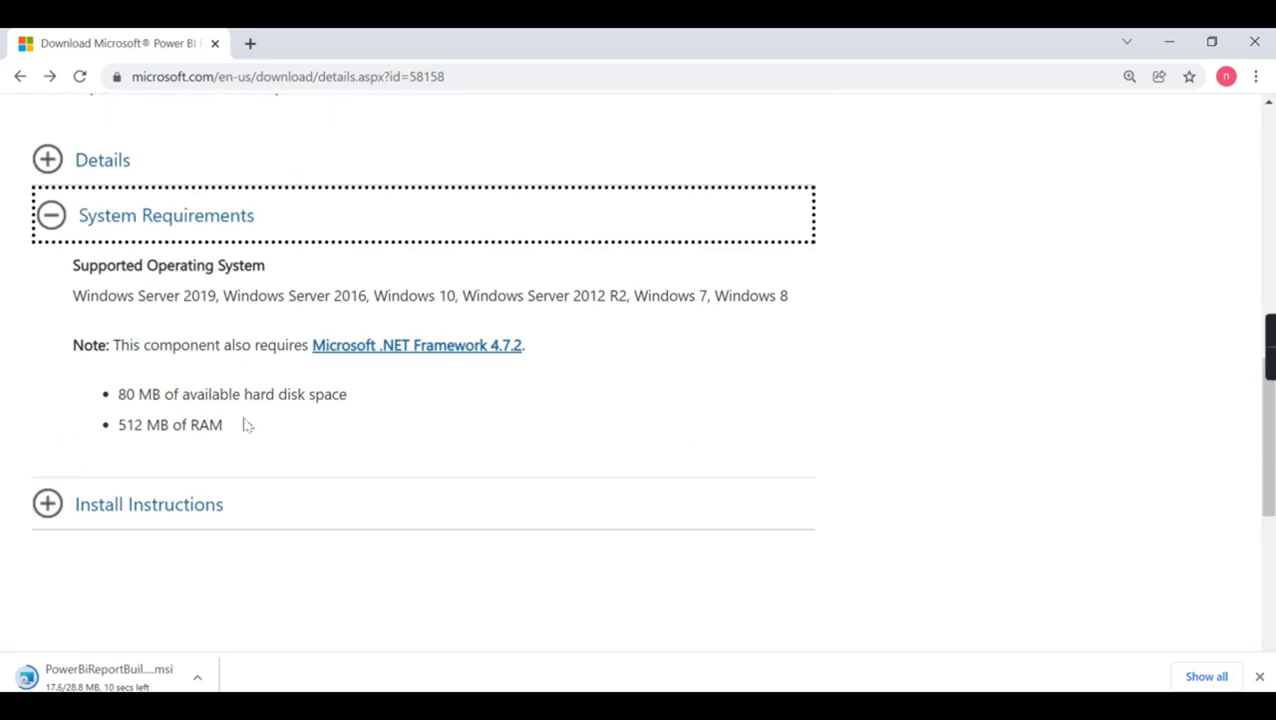
mouse_move(260, 364)
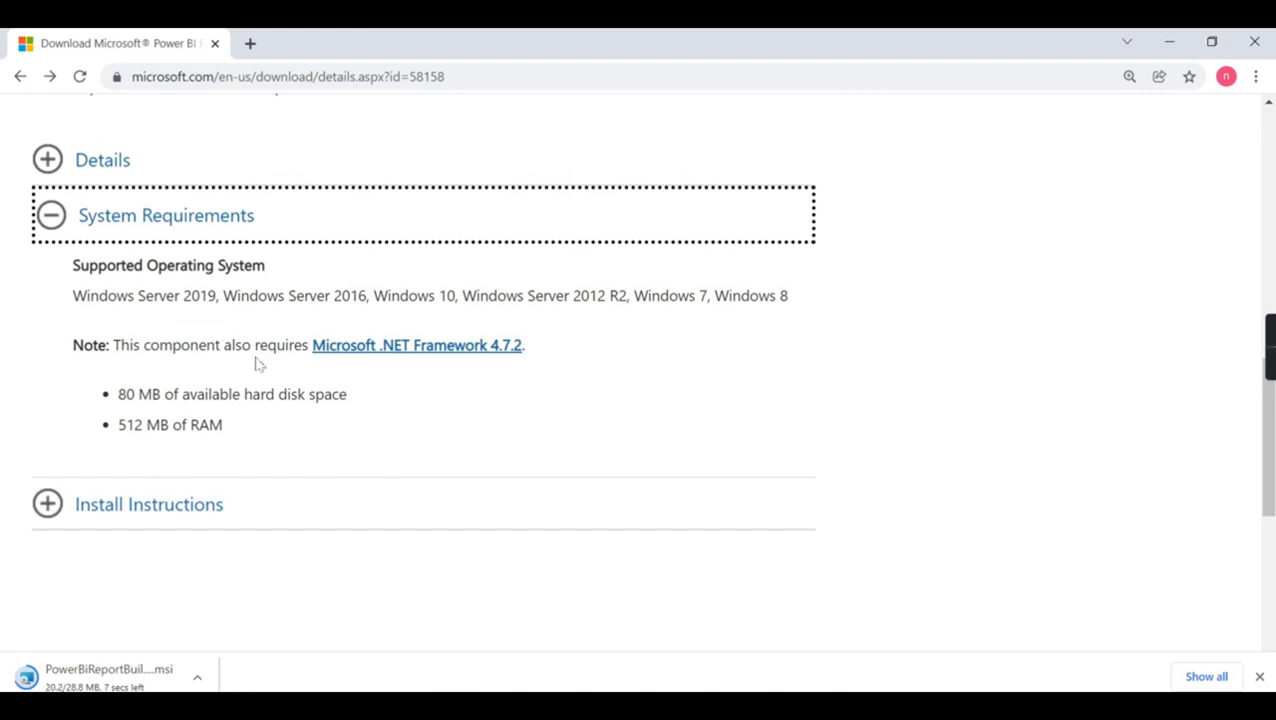
mouse_move(824, 384)
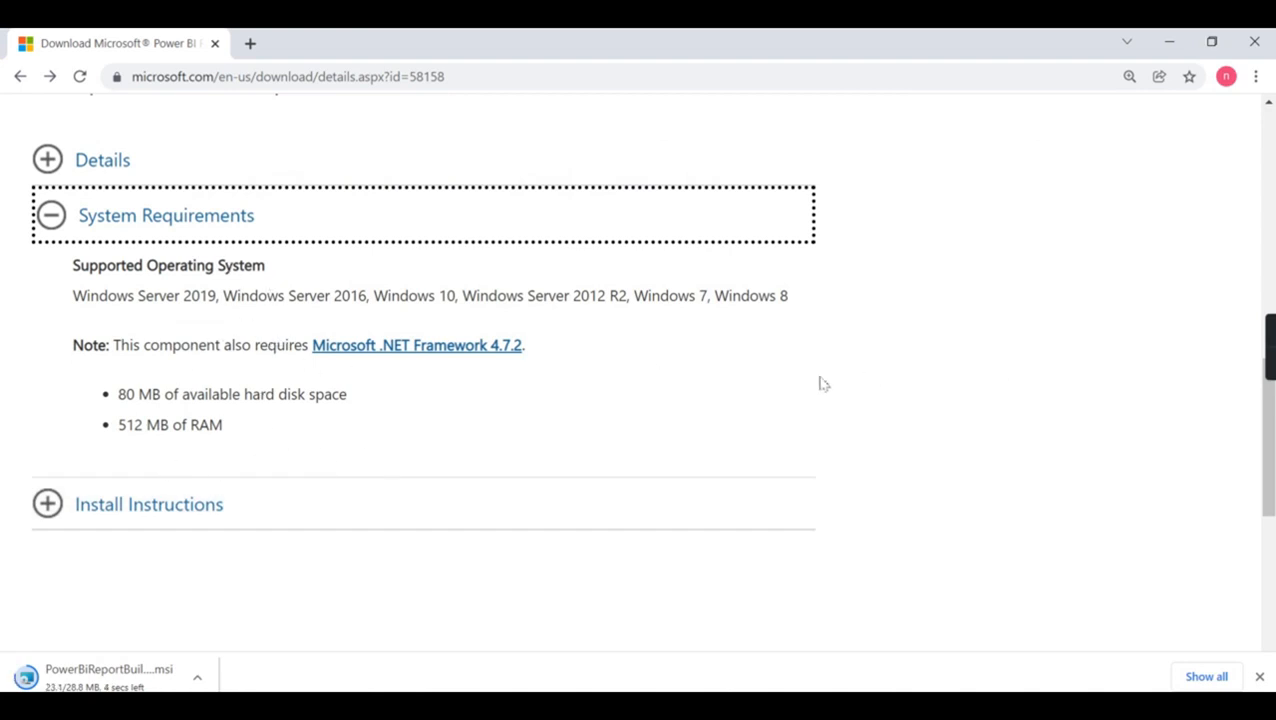
scroll(down, 3)
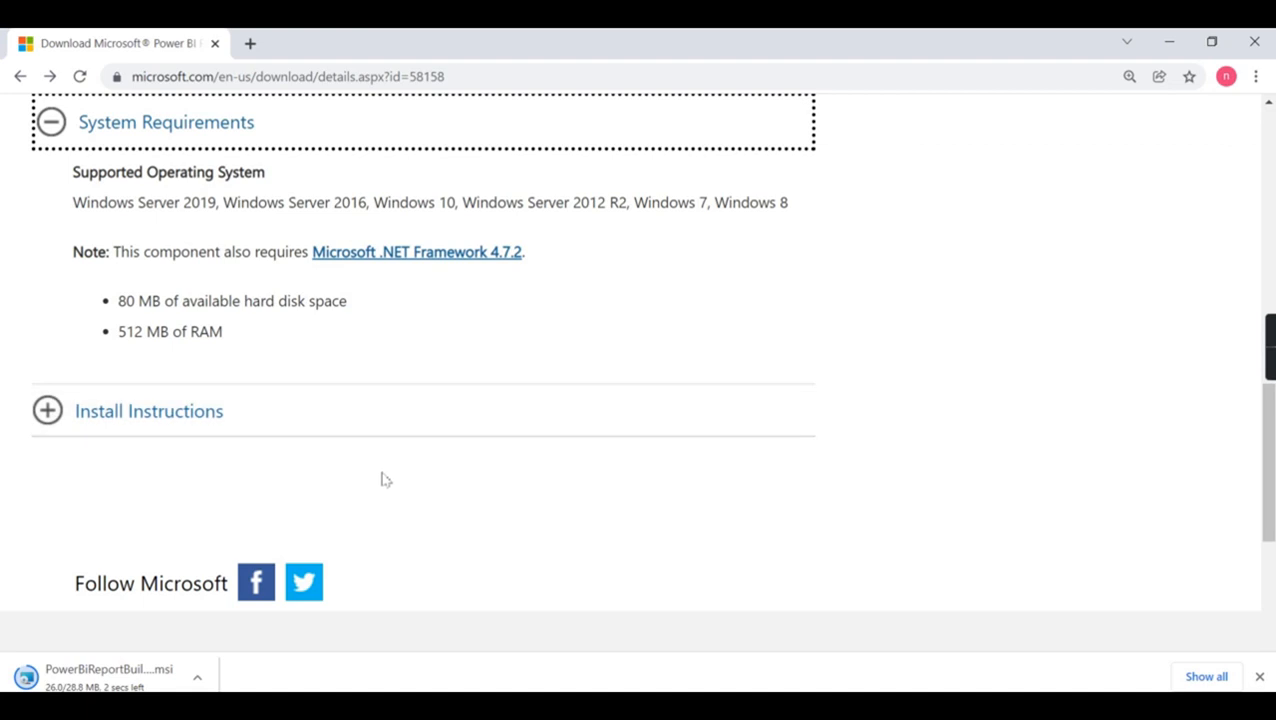
scroll(up, 3)
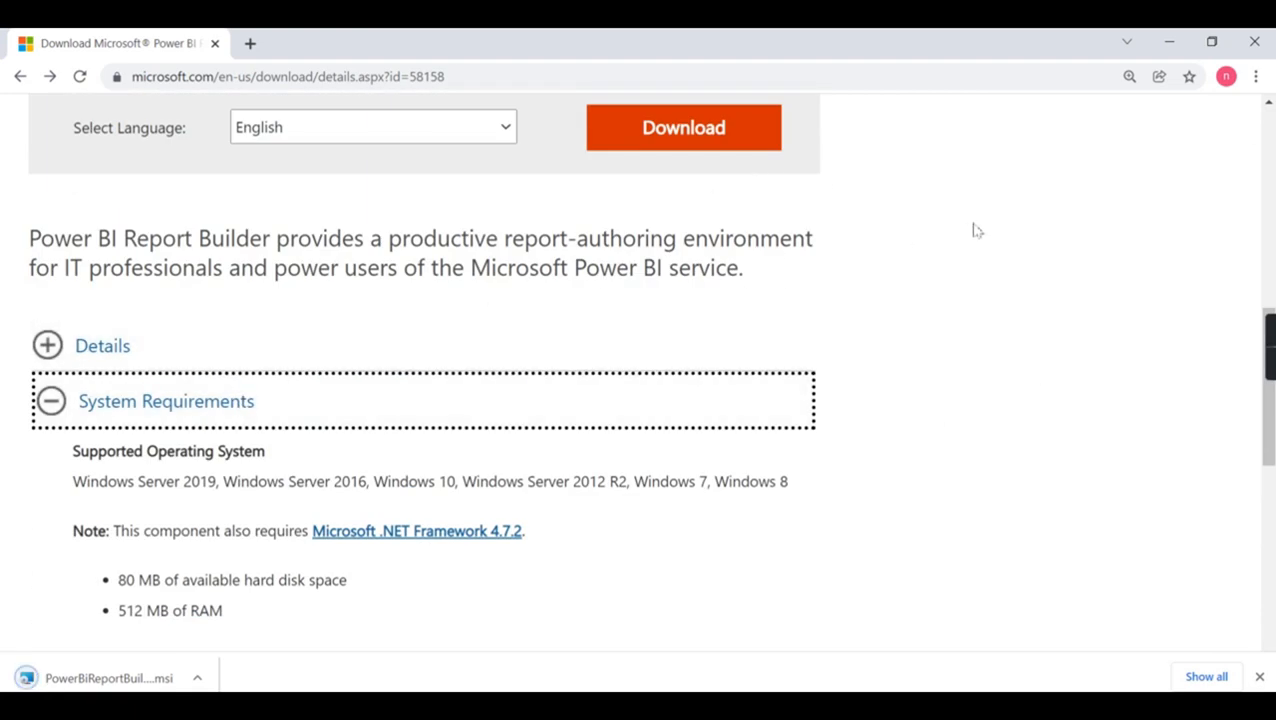
scroll(down, 3)
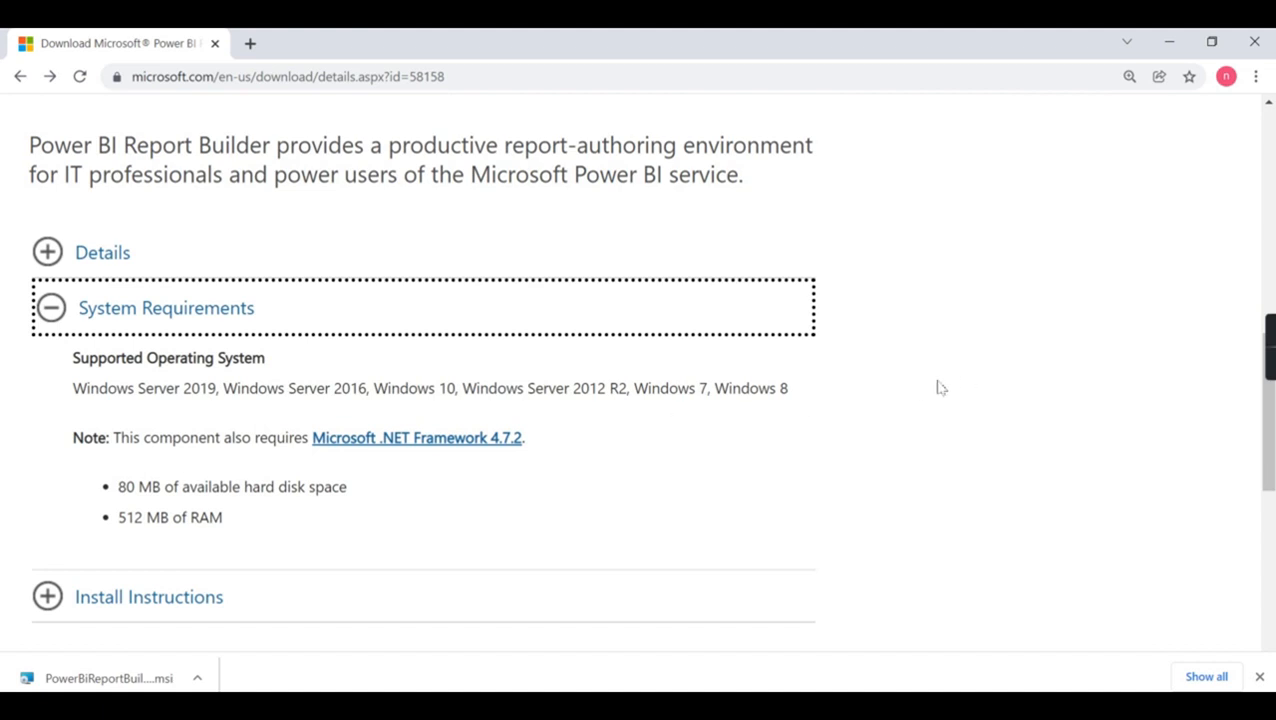
scroll(down, 3)
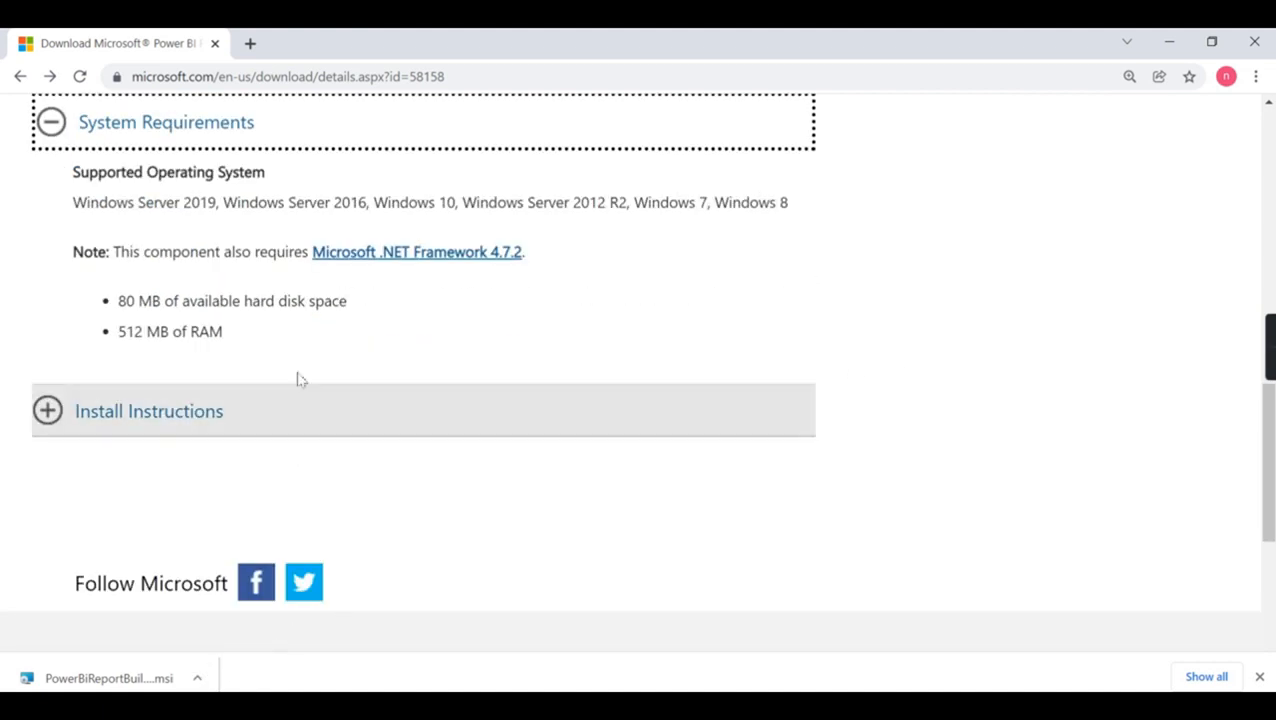
Run the downloaded Report Builder .msi installer from the Chrome download bar.
click(196, 678)
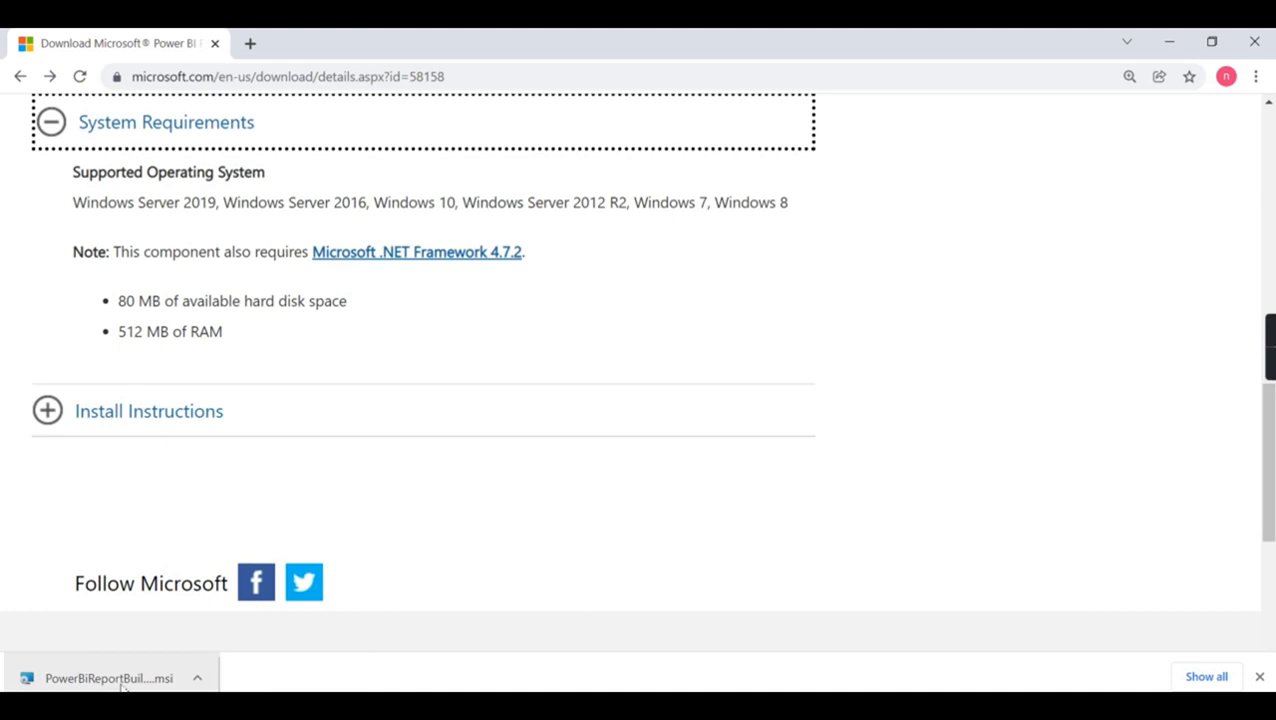
click(110, 678)
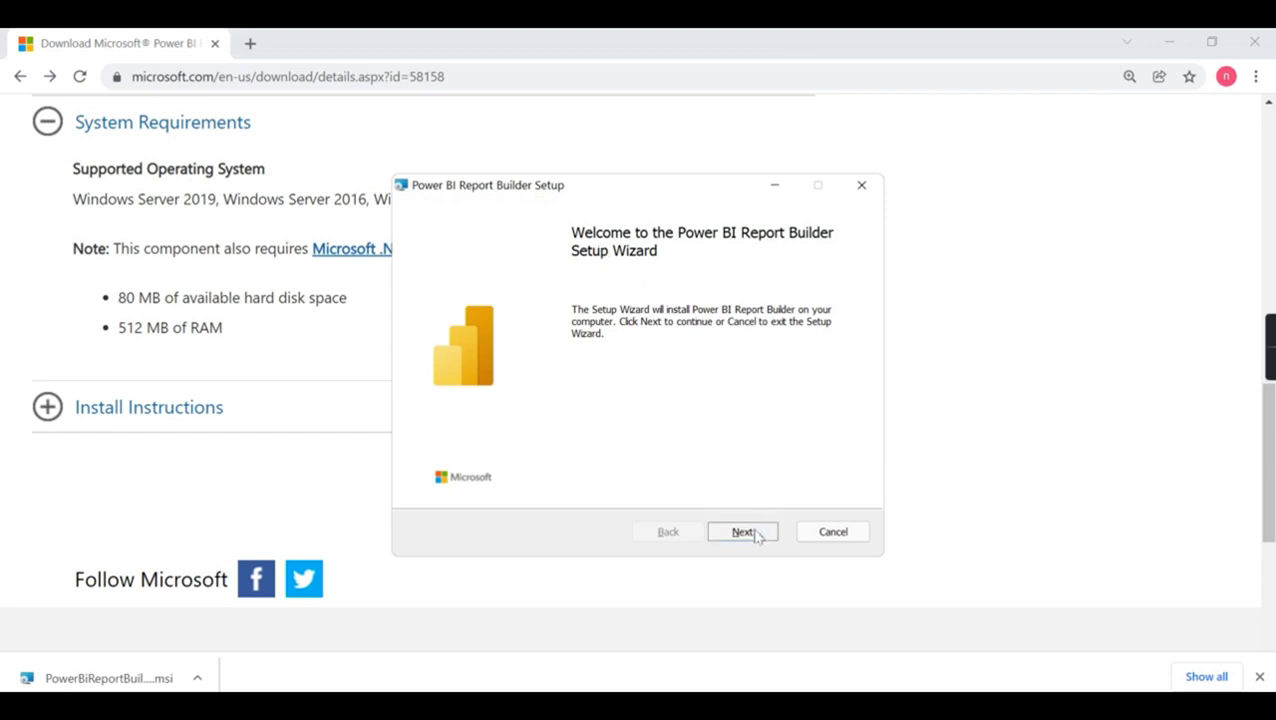
Accept the license, keep C:\Program Files\Power BI Report Builder\ and install.
click(742, 532)
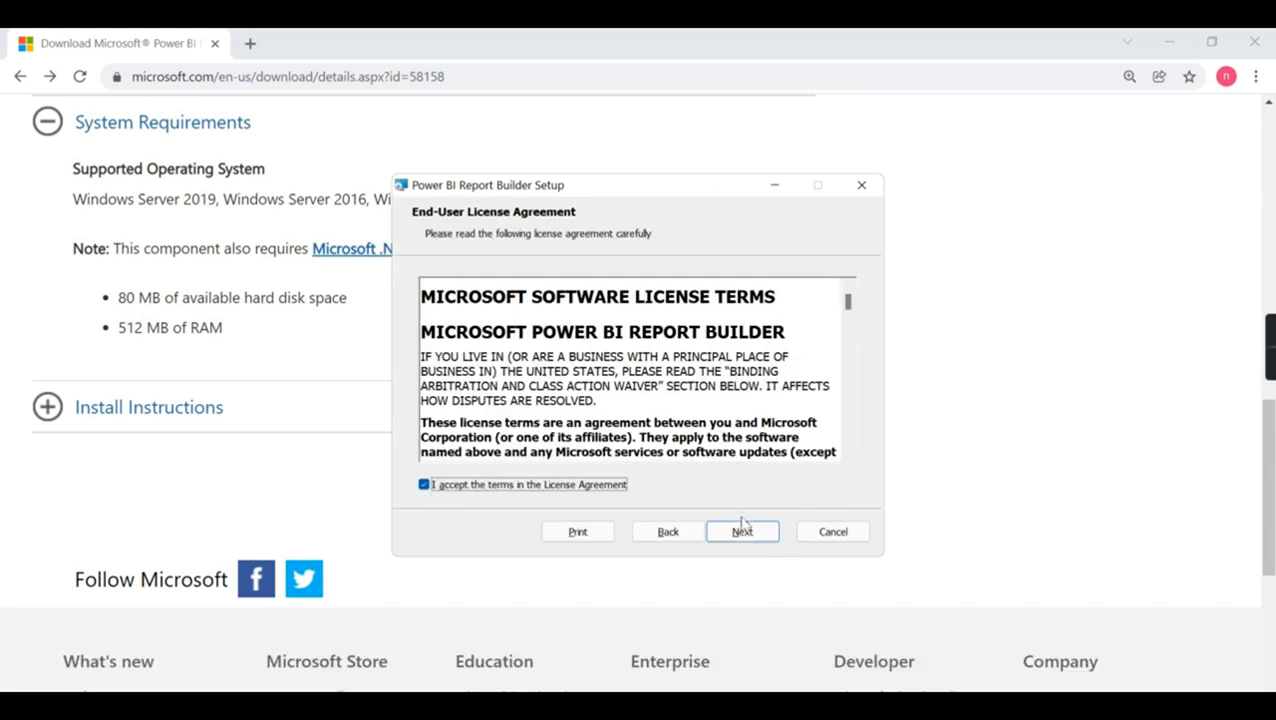
click(742, 532)
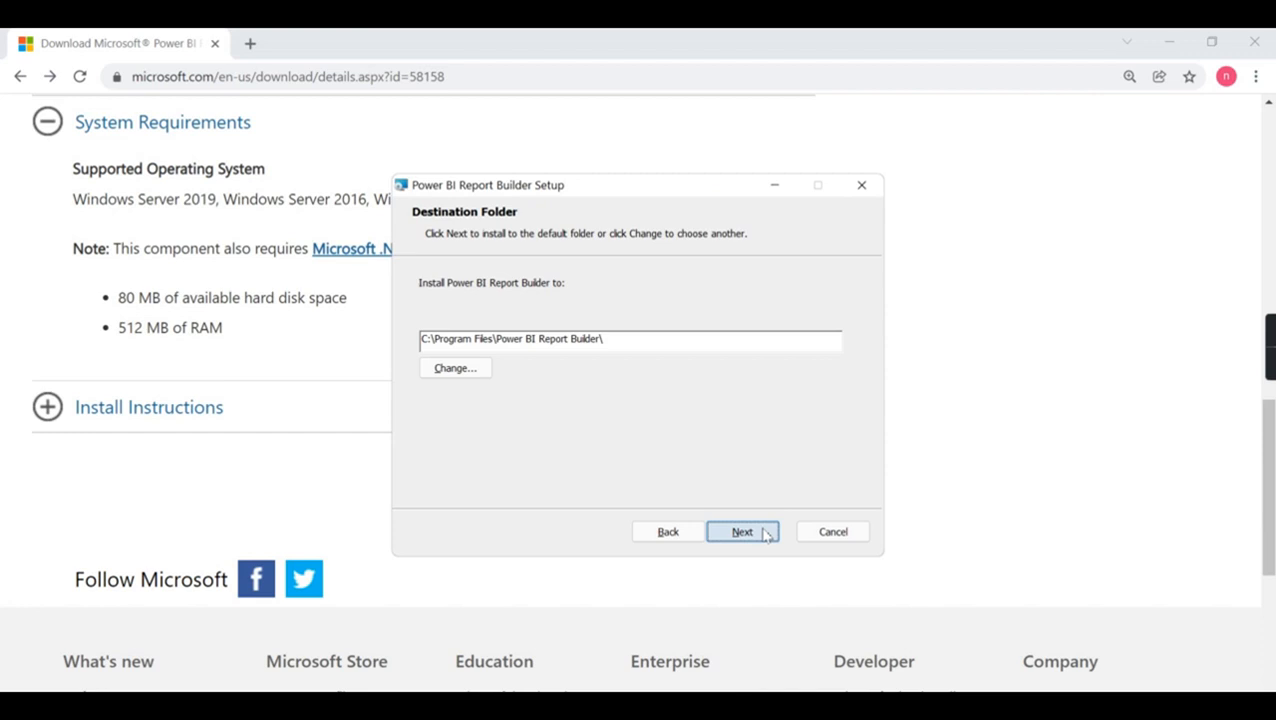
click(742, 532)
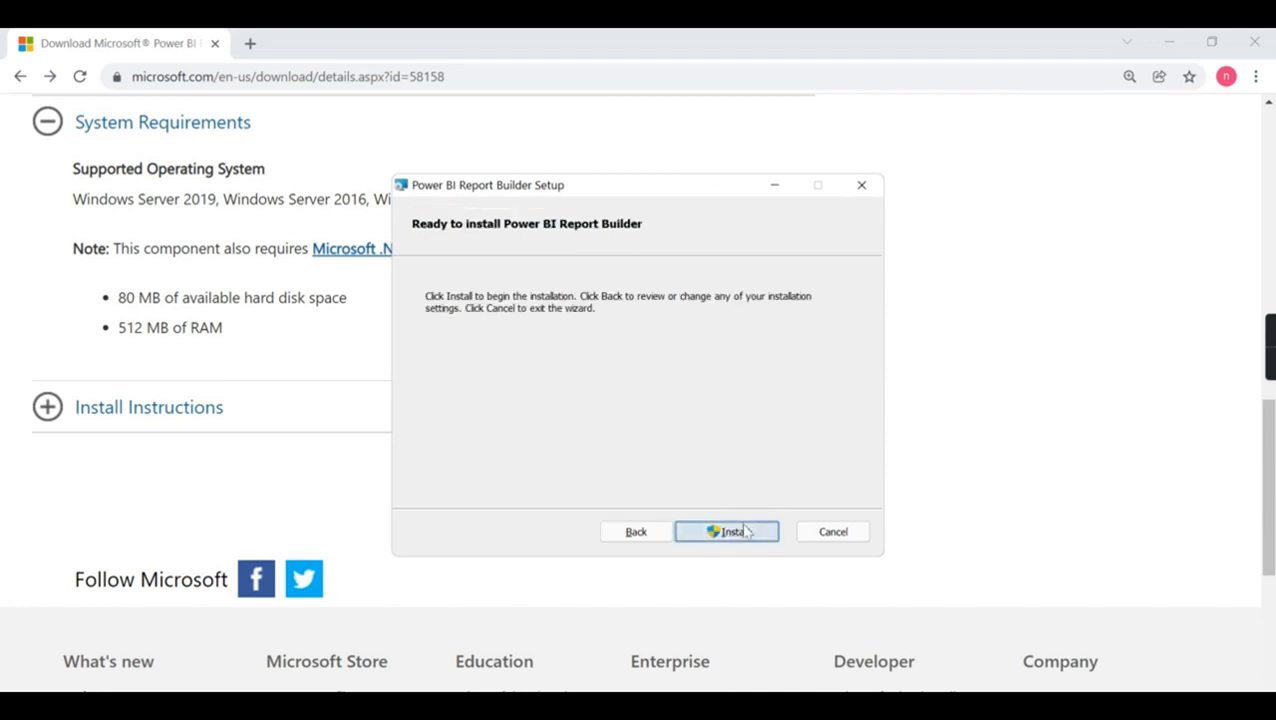
click(728, 532)
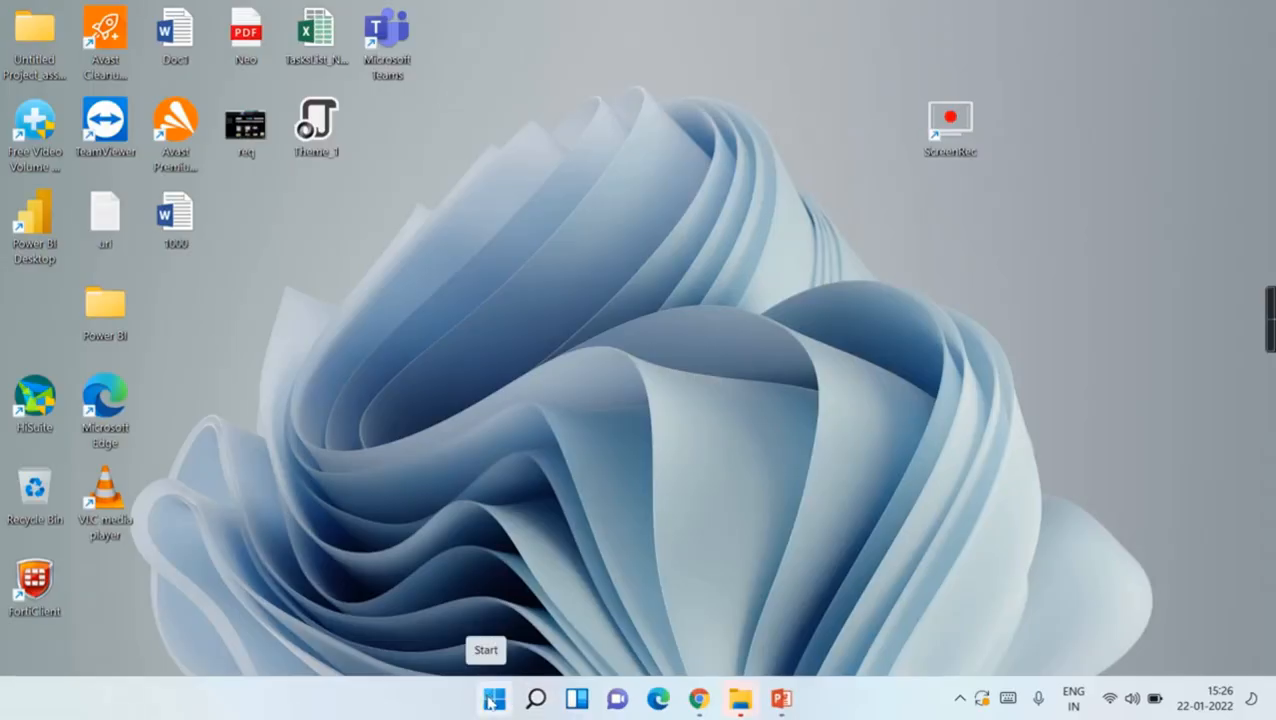
Search the Start menu for 'Power BI Report Builder' to find the new app.
click(492, 698)
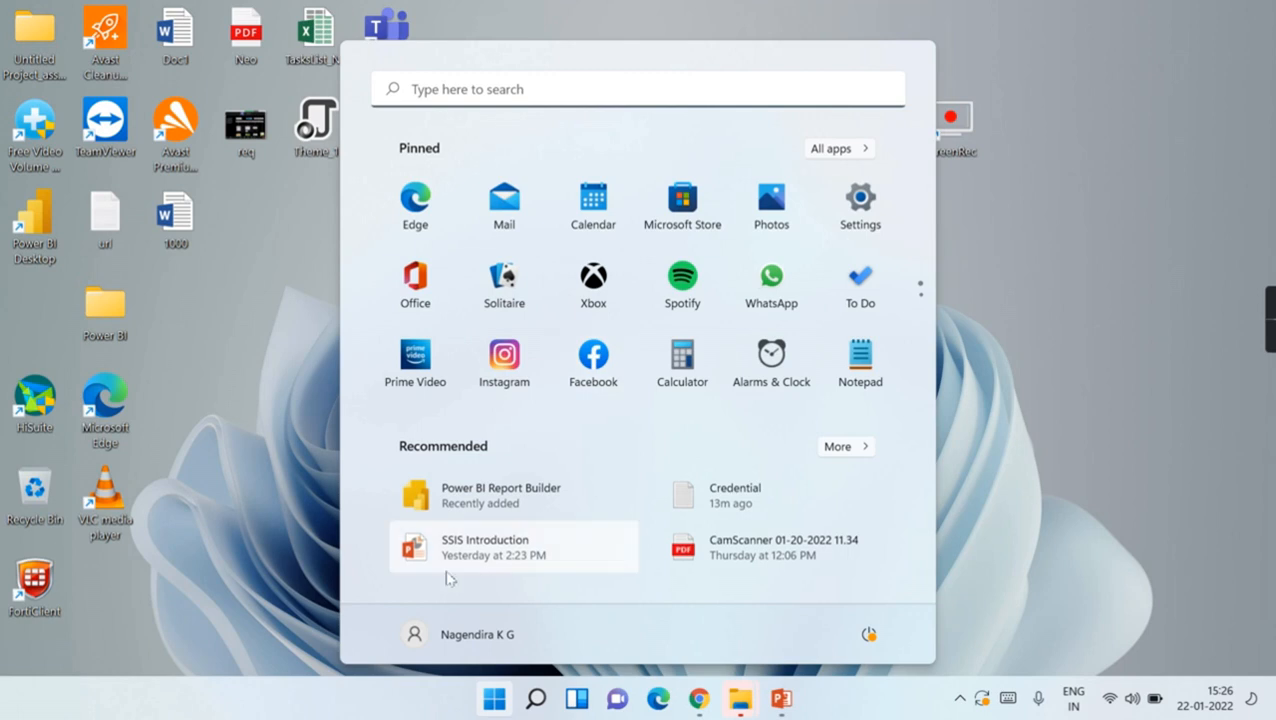
mouse_move(512, 494)
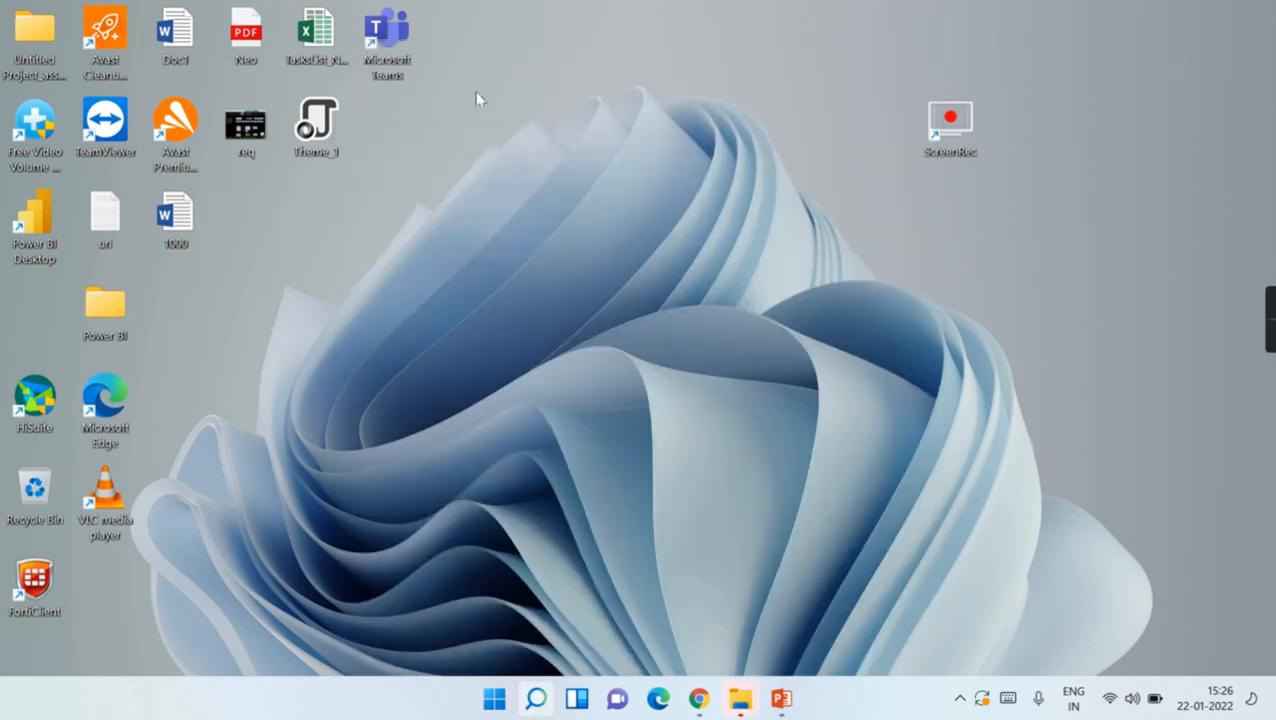
text(Power BI Report Builder)
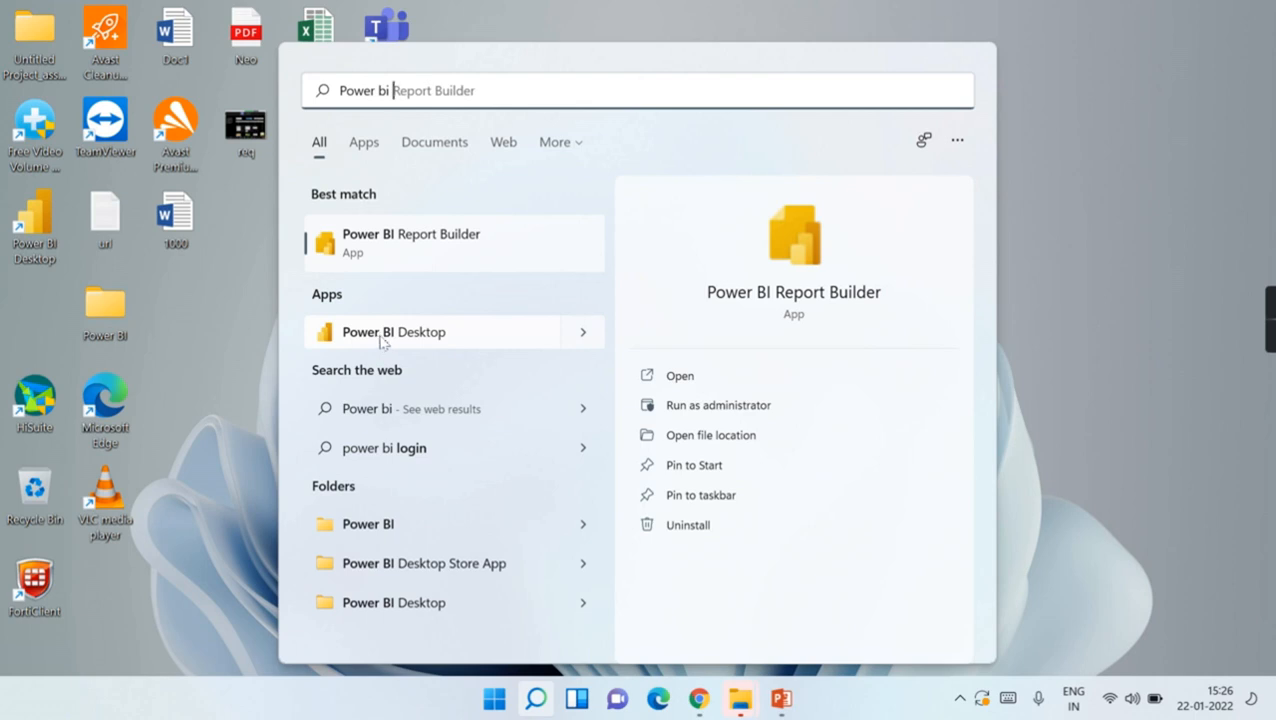
mouse_move(340, 242)
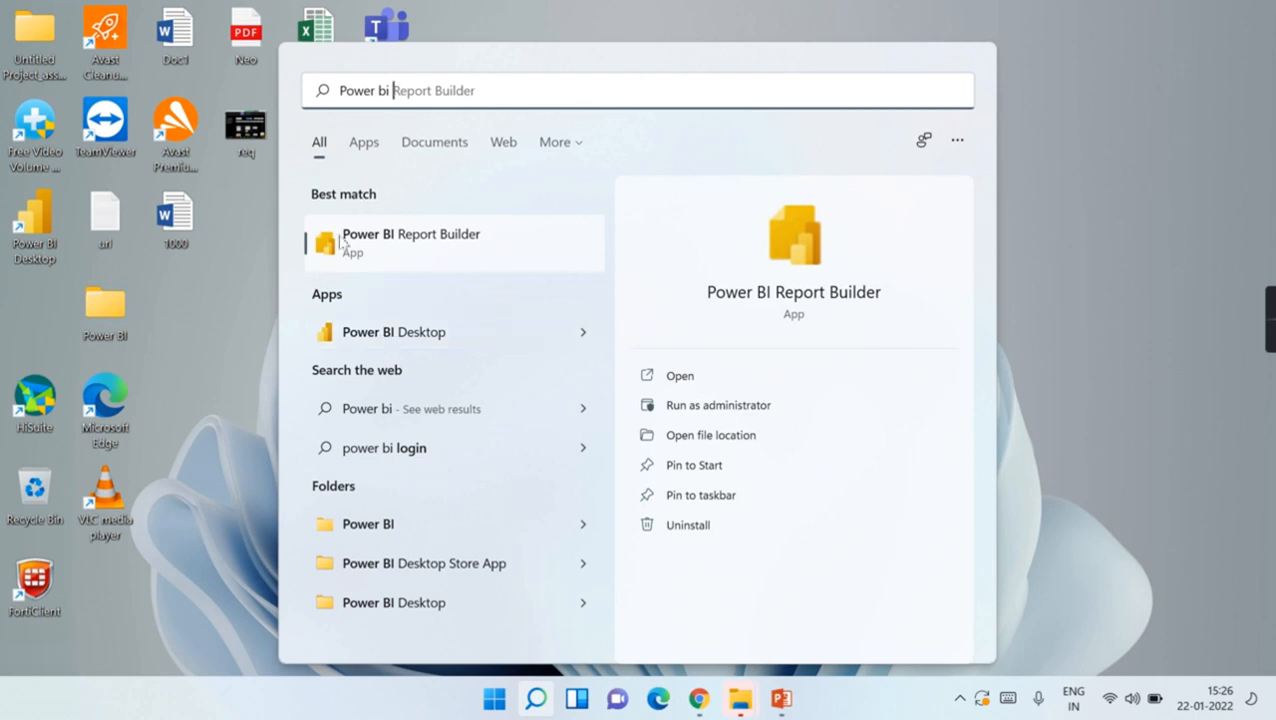
mouse_move(376, 256)
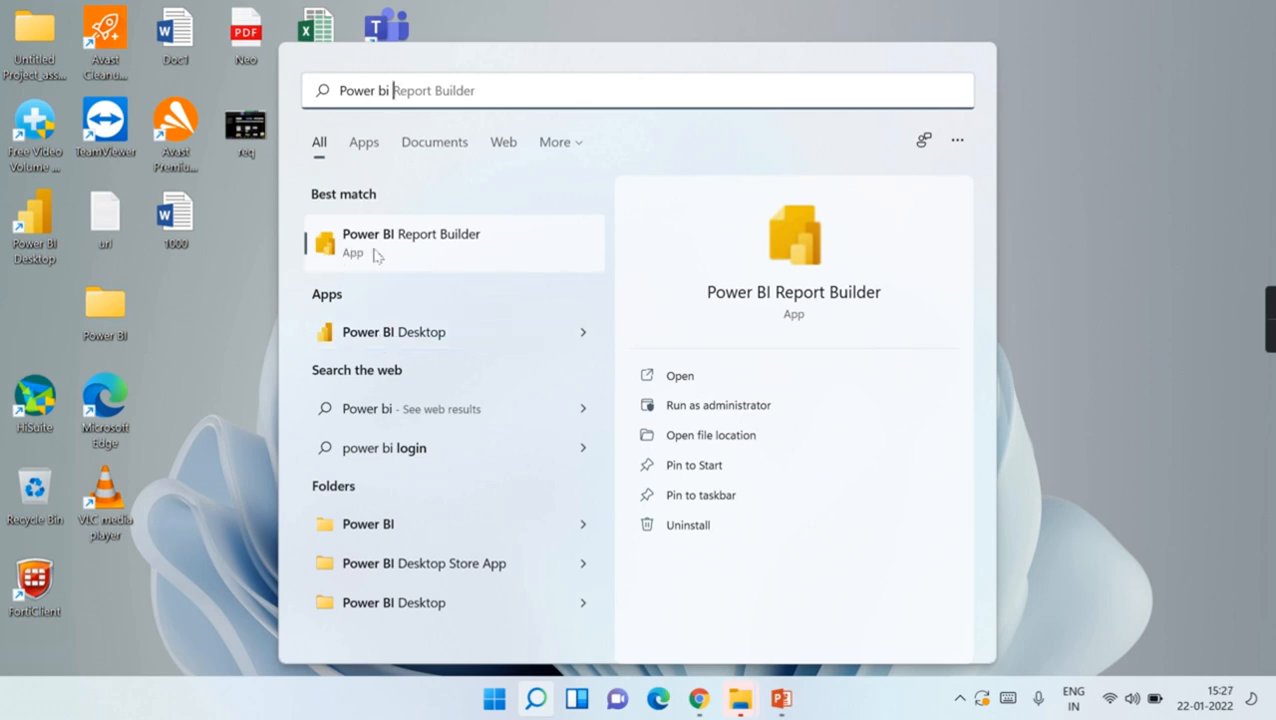
mouse_move(512, 248)
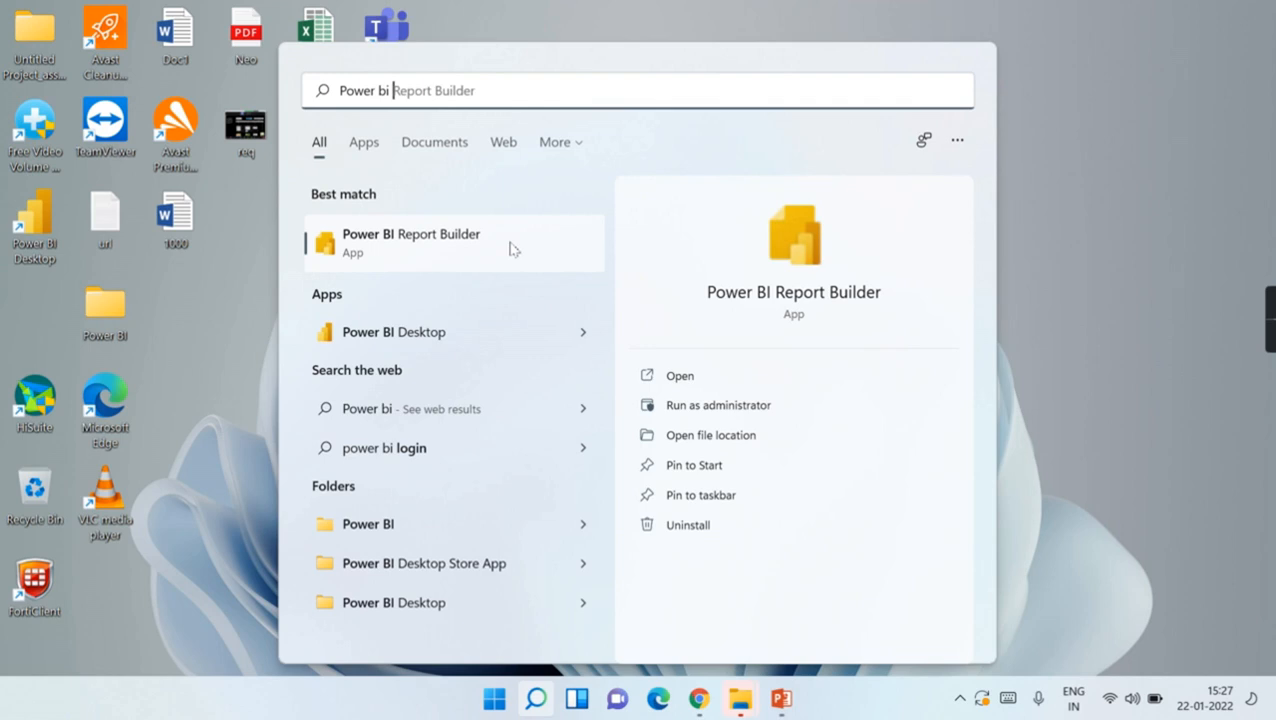
mouse_move(448, 244)
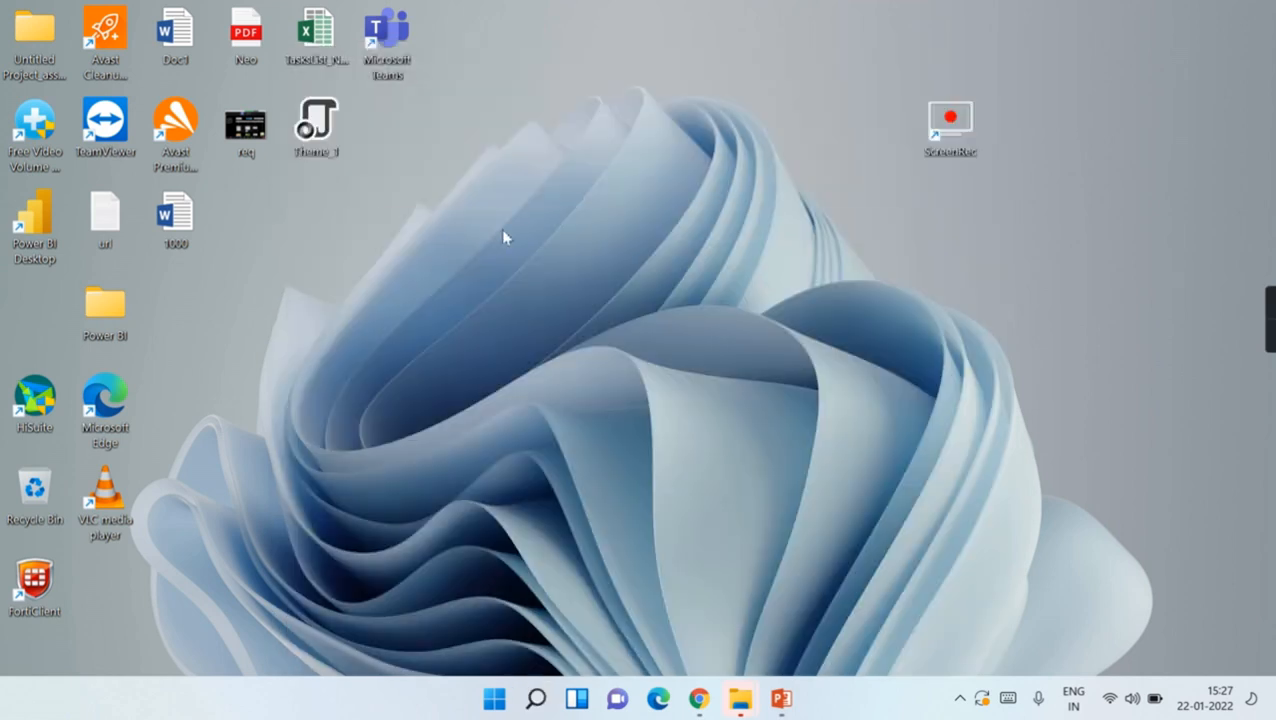
Launch Power BI Report Builder to its Getting Started dialog with new report options.
double_click(32, 220)
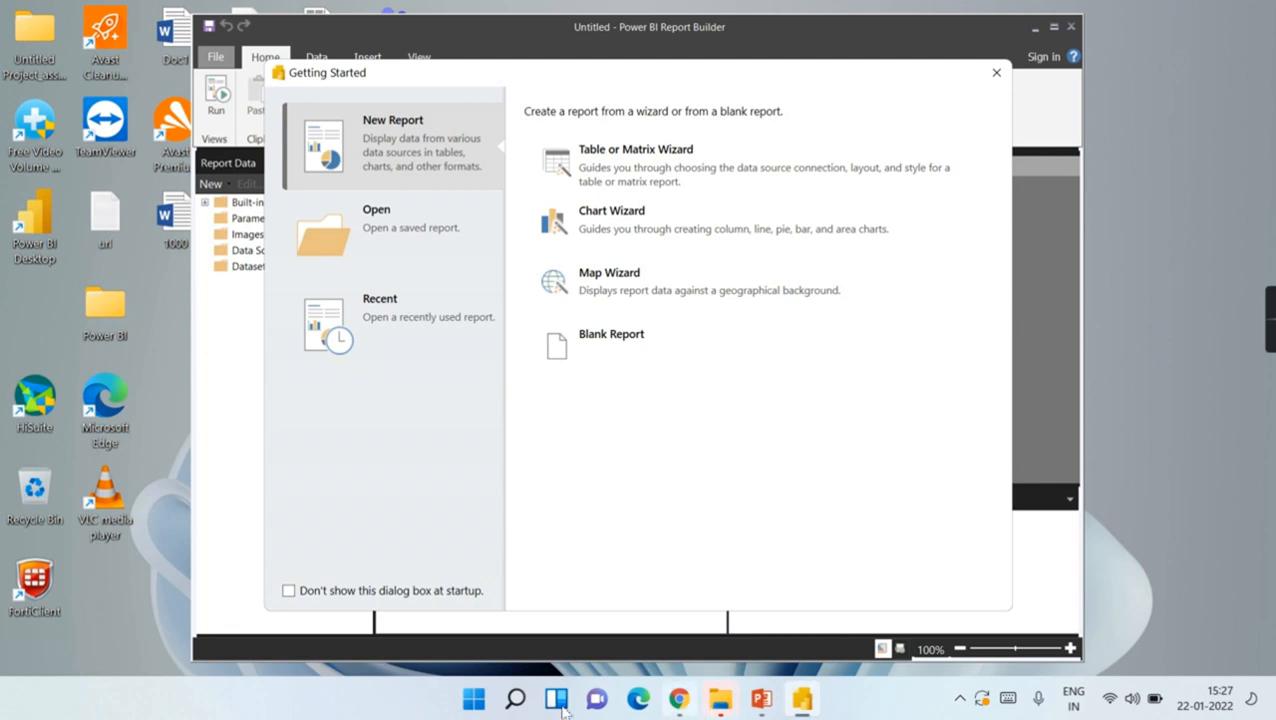
mouse_move(1008, 400)
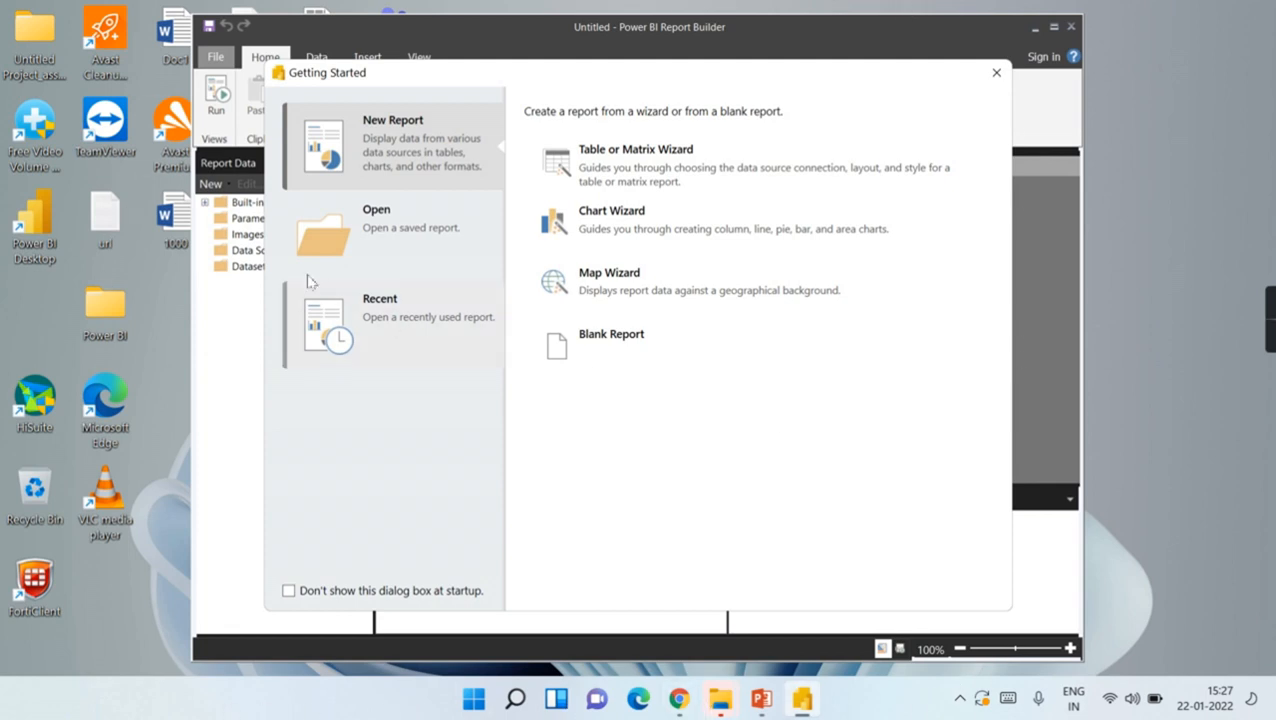
mouse_move(692, 238)
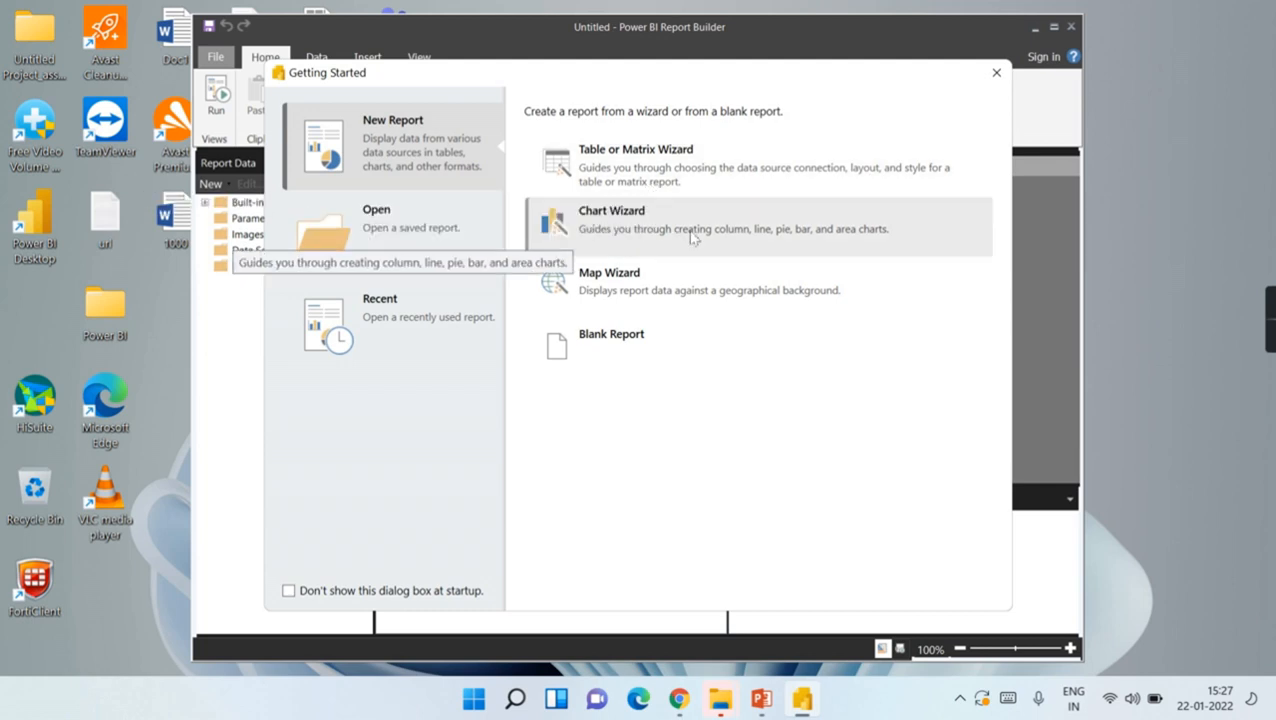
mouse_move(708, 348)
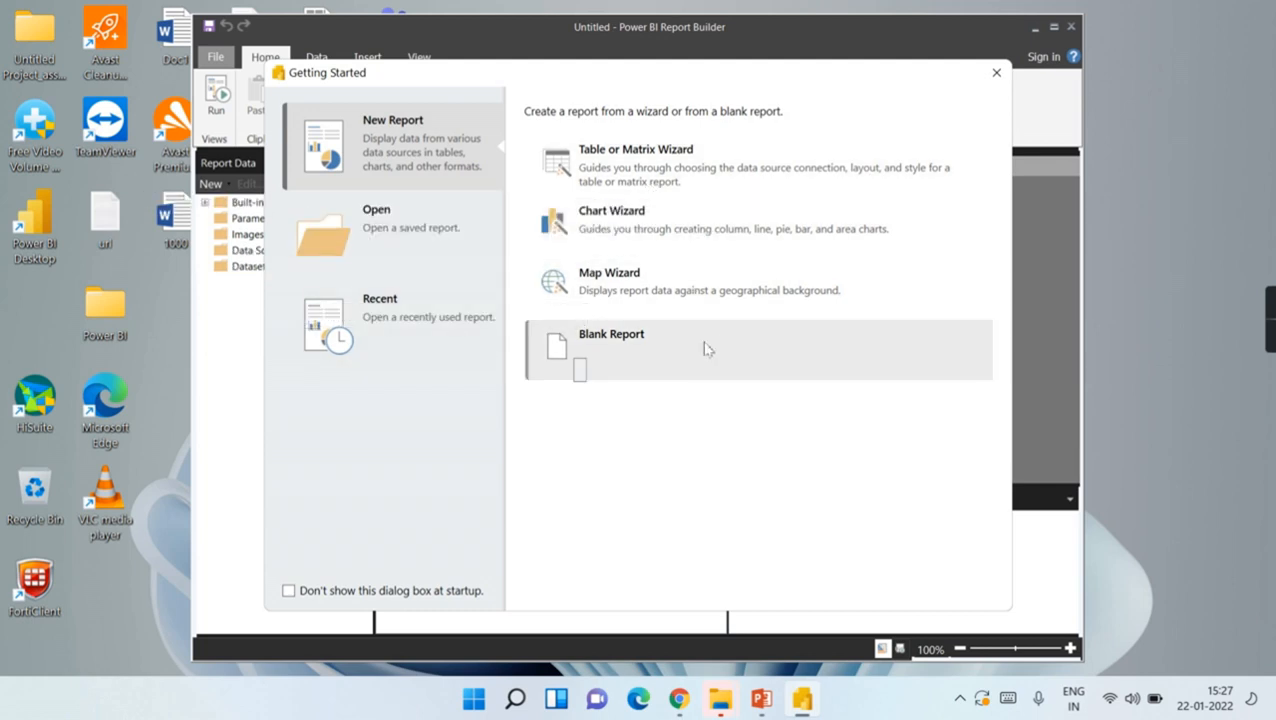
mouse_move(632, 508)
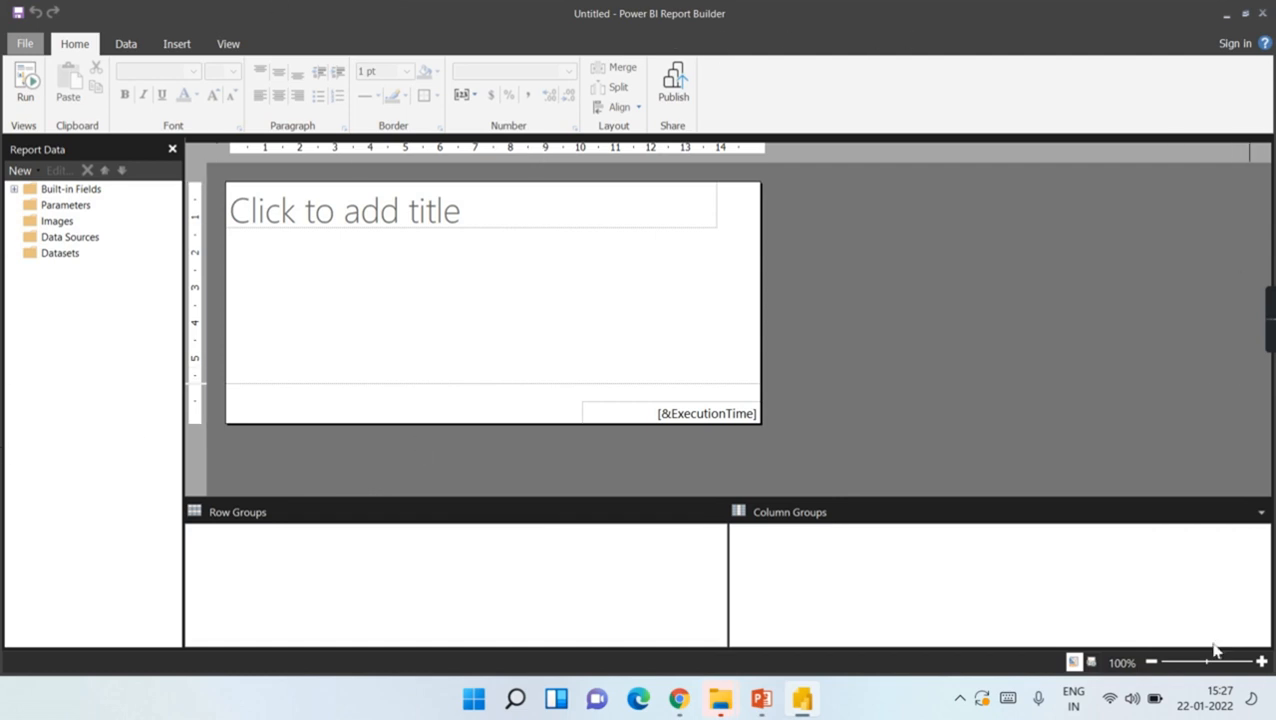
mouse_move(1240, 288)
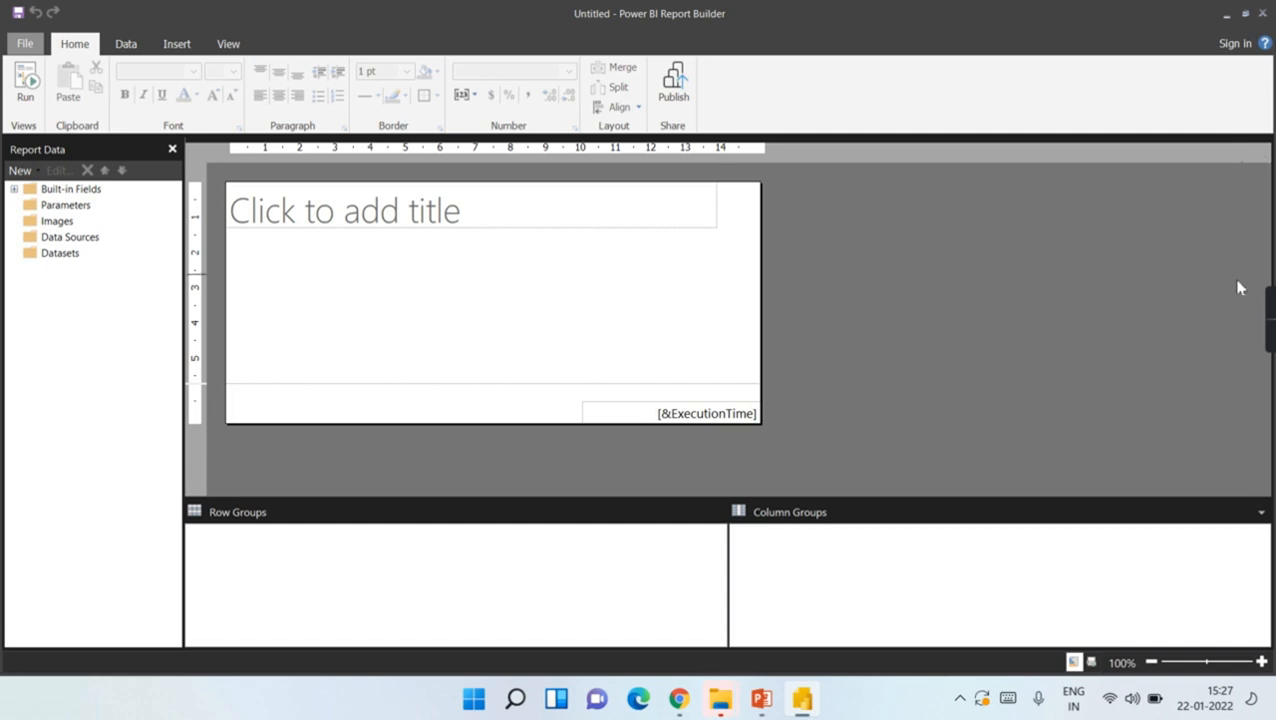
mouse_move(1188, 468)
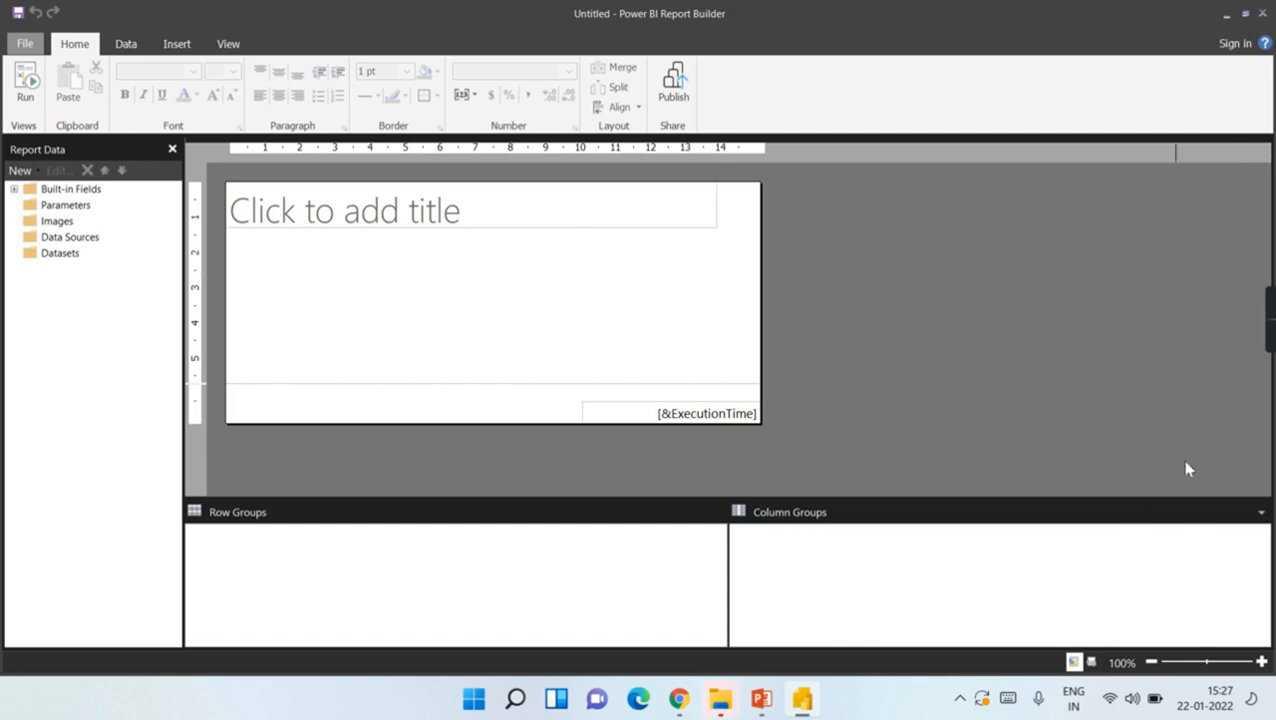